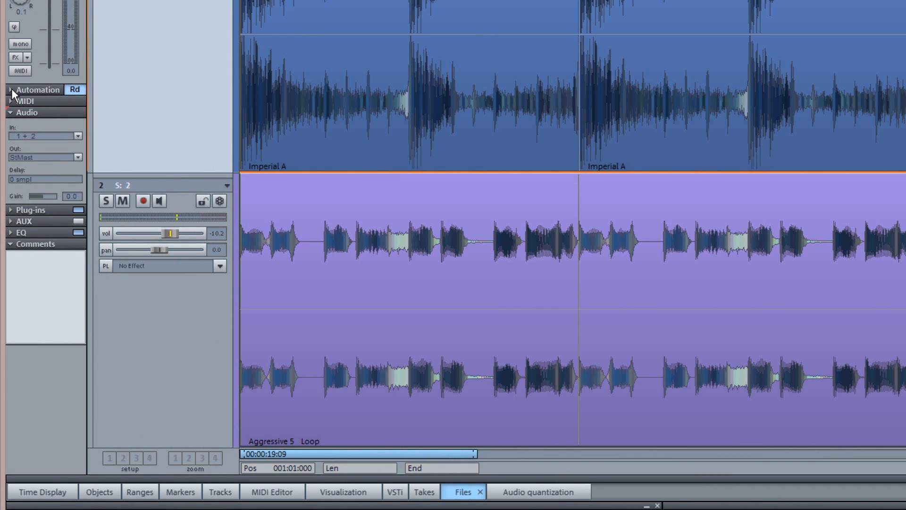
Expand the track's Automation section and keep its automation mode on Read
click(38, 90)
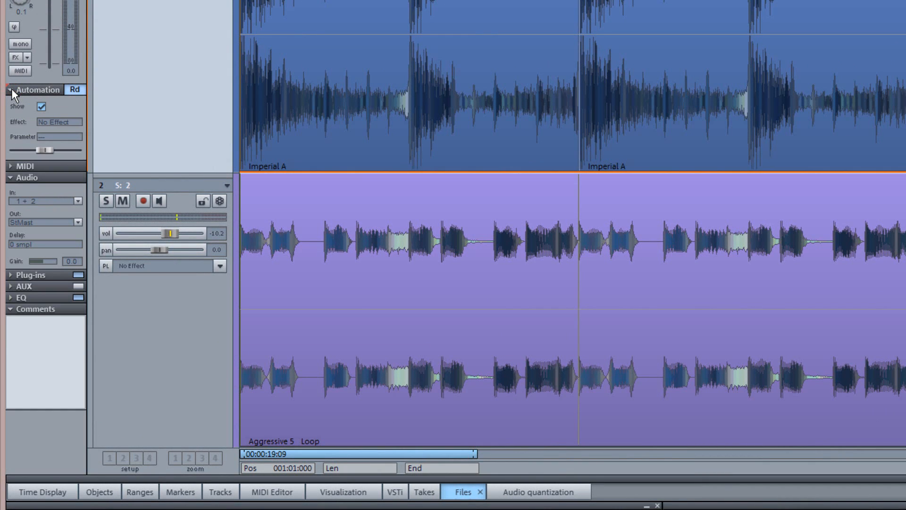
click(75, 89)
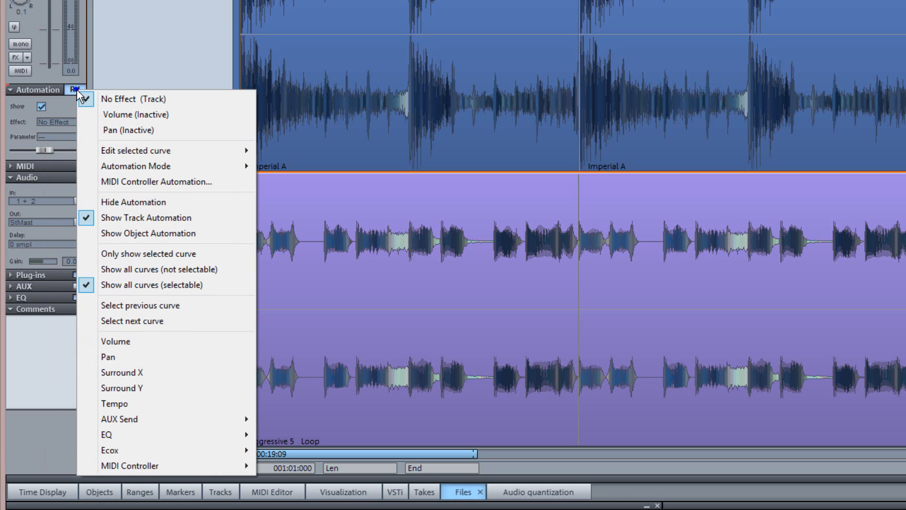
mouse_move(133, 150)
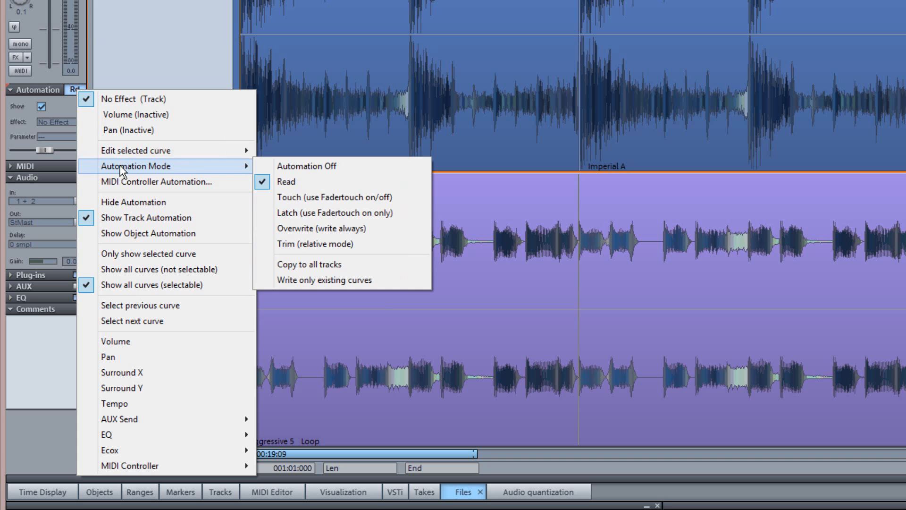
click(285, 182)
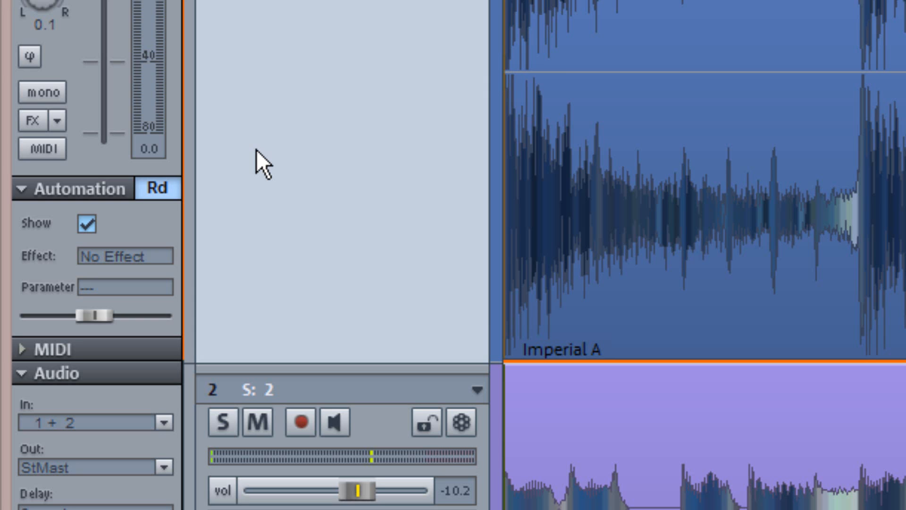
mouse_move(163, 235)
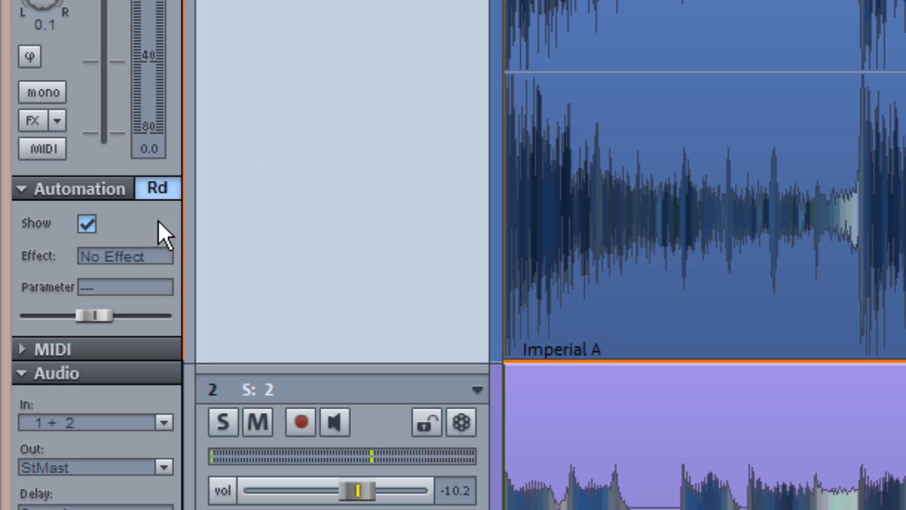
click(86, 225)
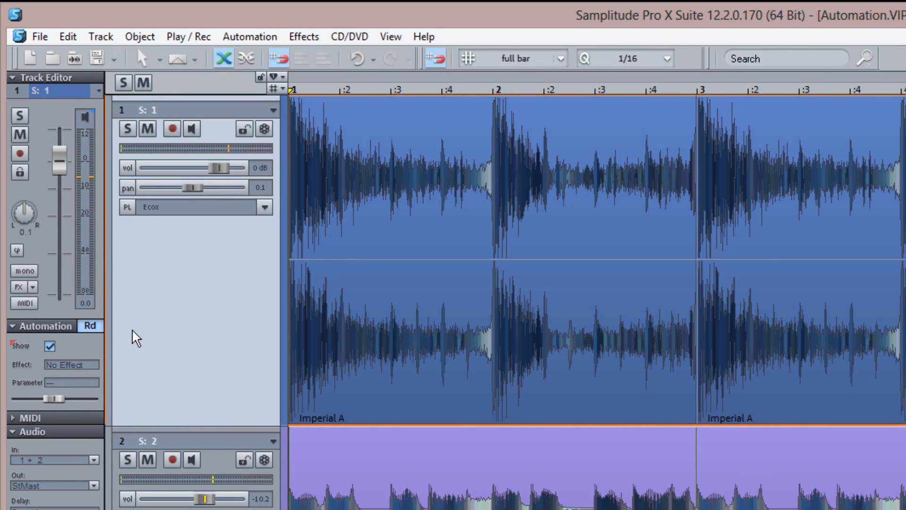
mouse_move(145, 334)
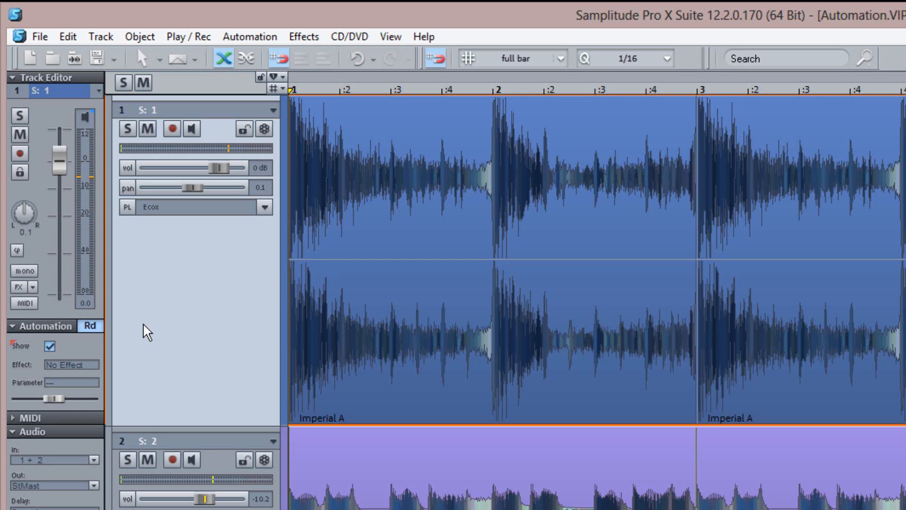
Show Track 1's volume curve, briefly checking and hiding the pan curve
click(125, 168)
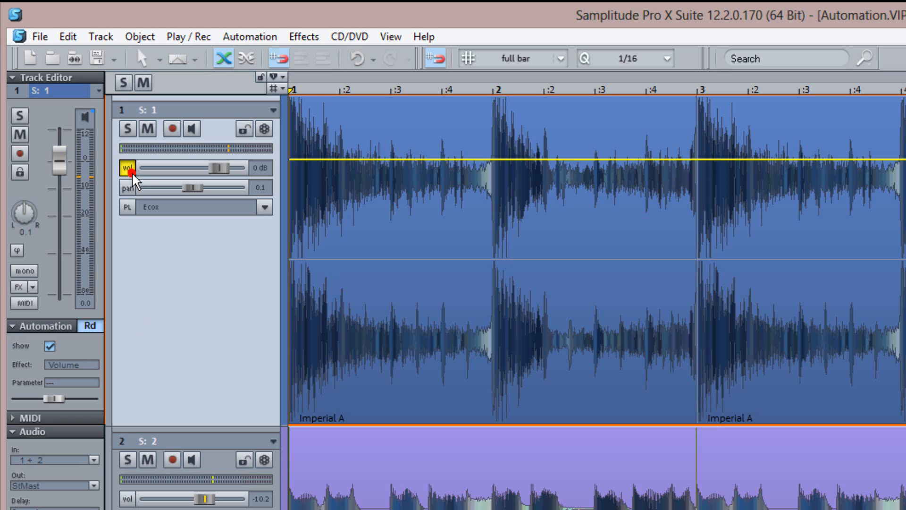
click(125, 187)
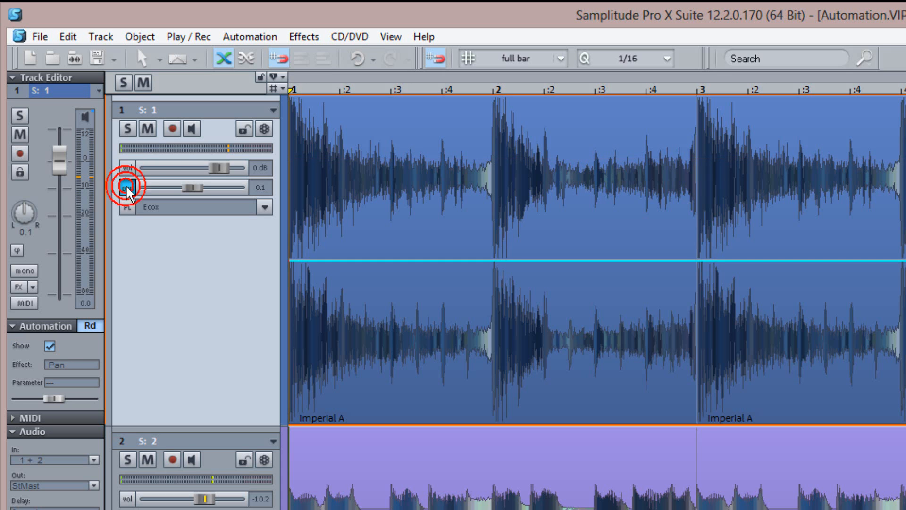
click(124, 187)
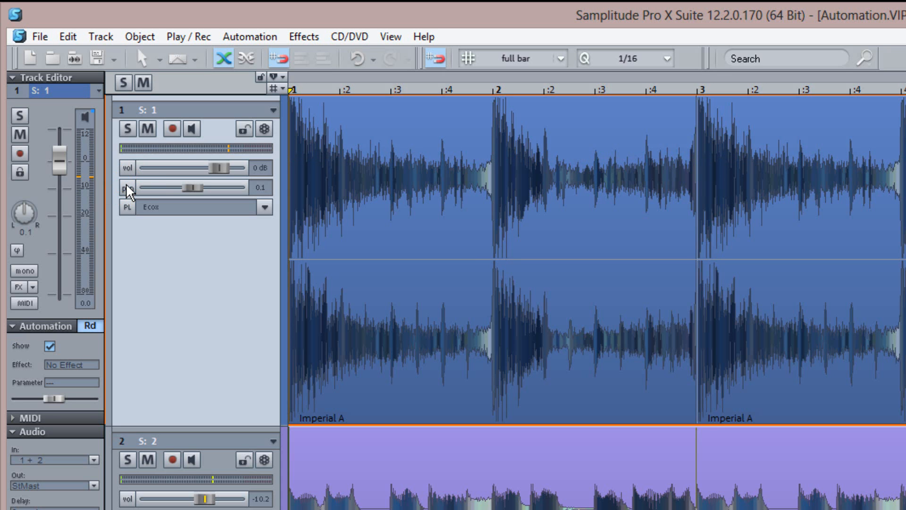
mouse_move(129, 168)
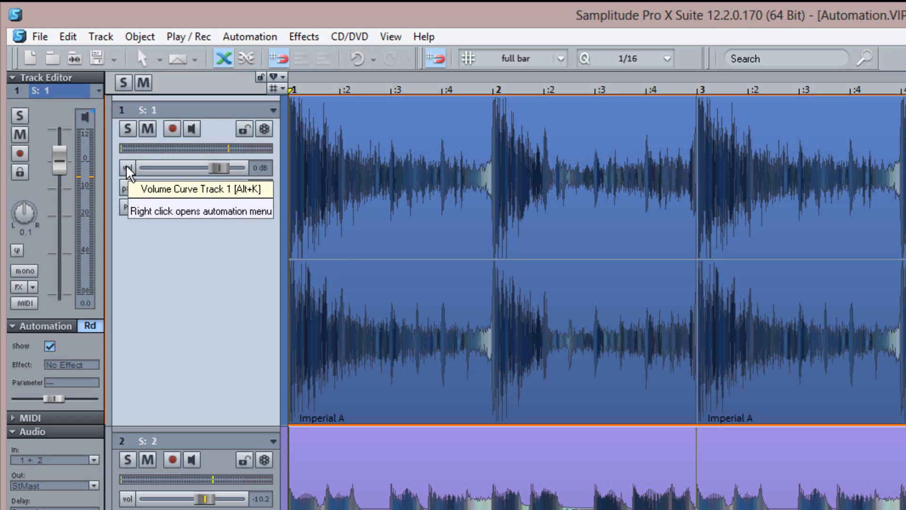
right_click(122, 168)
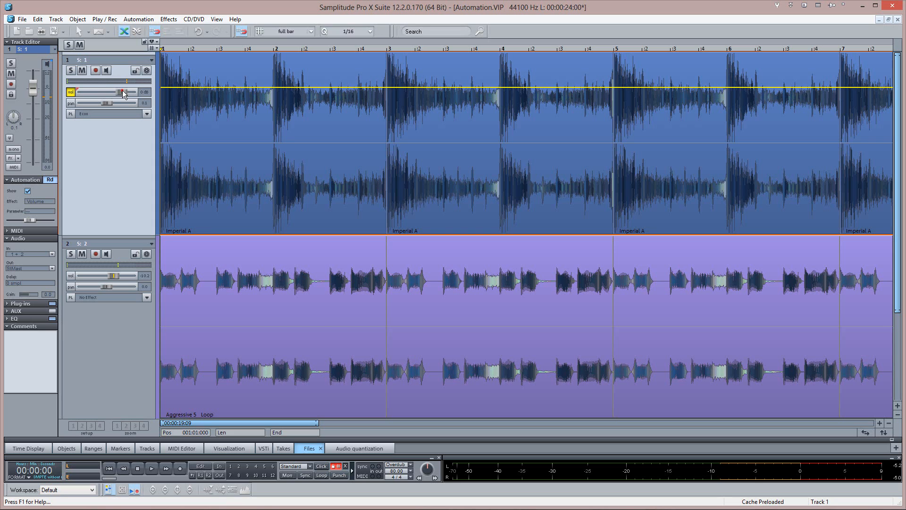
Lower Track 1's volume to about -7 dB and shift its pan off centre with the pan curve shown
drag(120, 91, 107, 91)
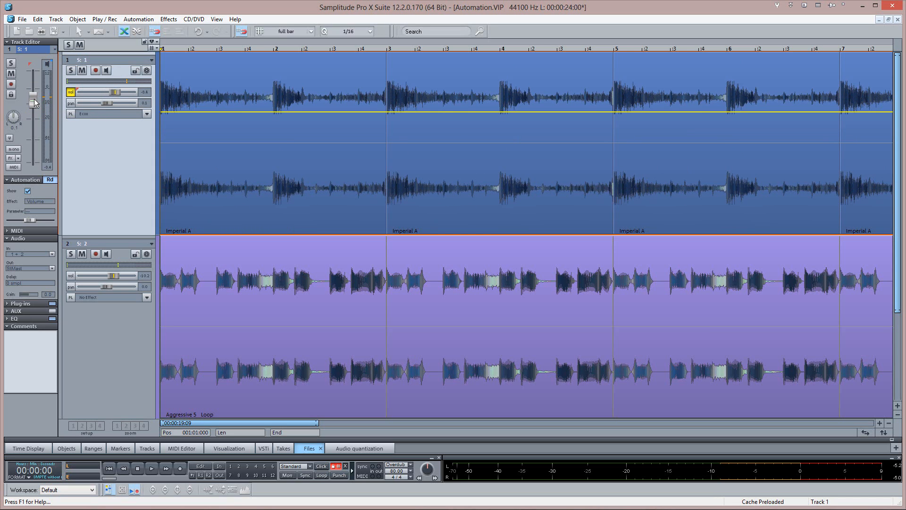
click(70, 92)
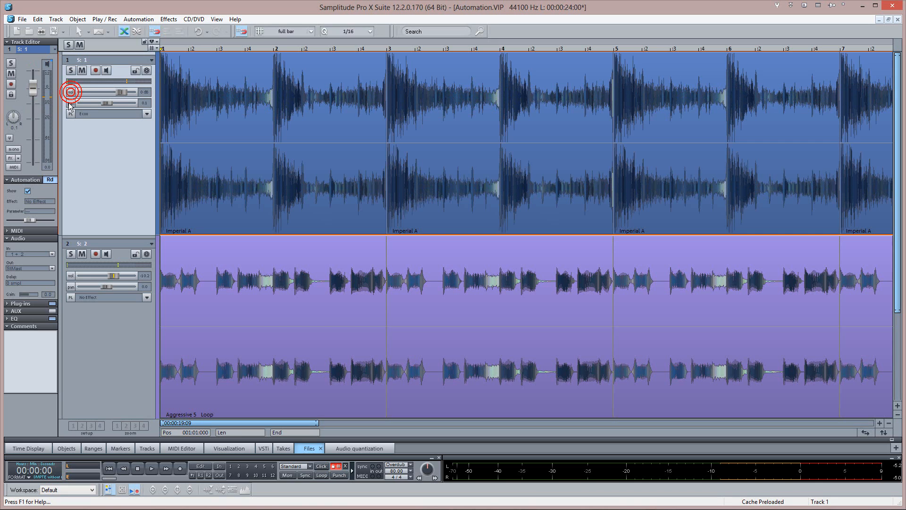
click(71, 103)
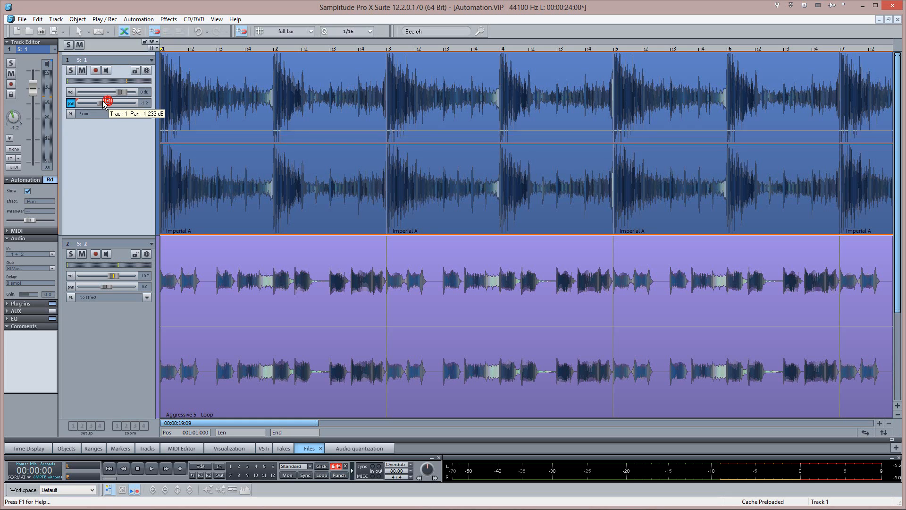
drag(103, 103, 117, 103)
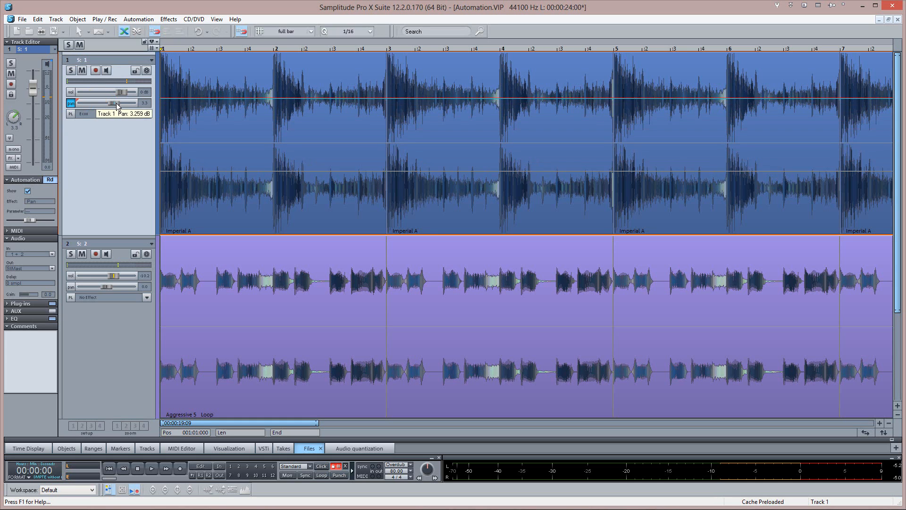
drag(124, 102, 106, 102)
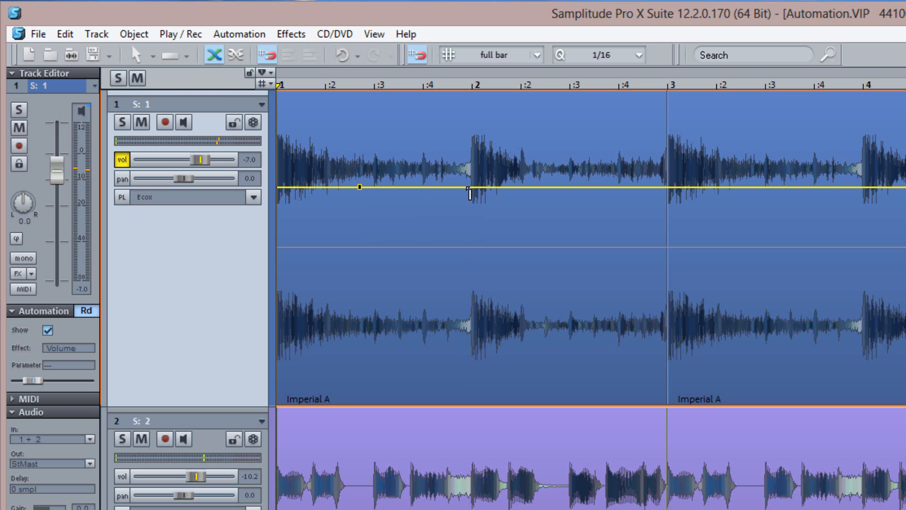
Dip Track 1's volume to about -17.7 dB just after bar 2 and bring it back up by bar 3
drag(359, 187, 465, 310)
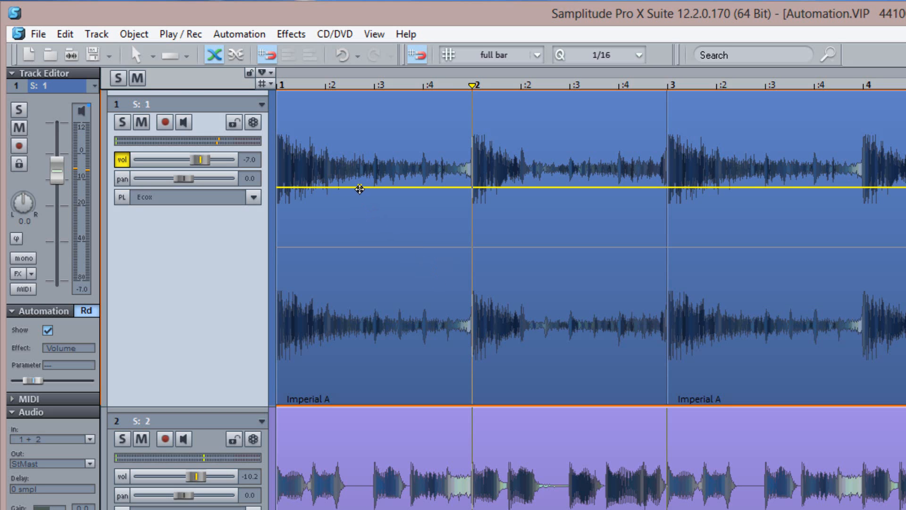
click(360, 189)
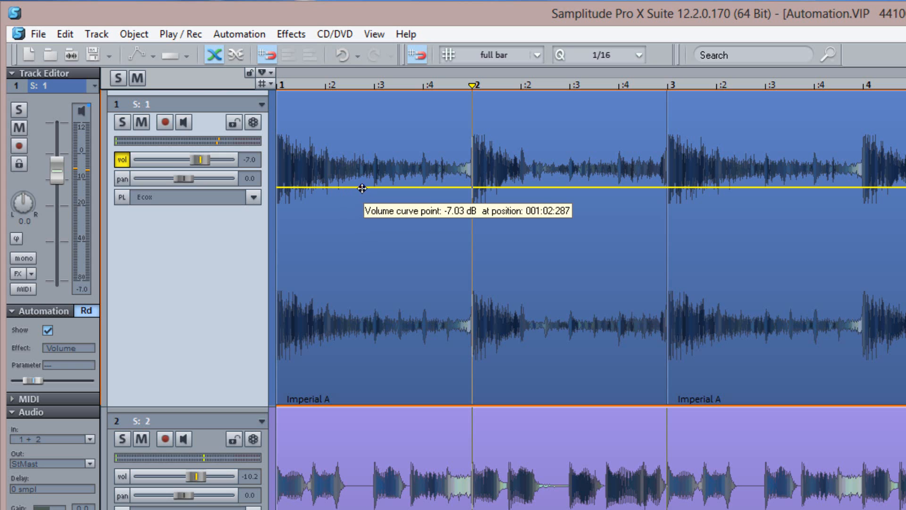
drag(362, 188, 442, 238)
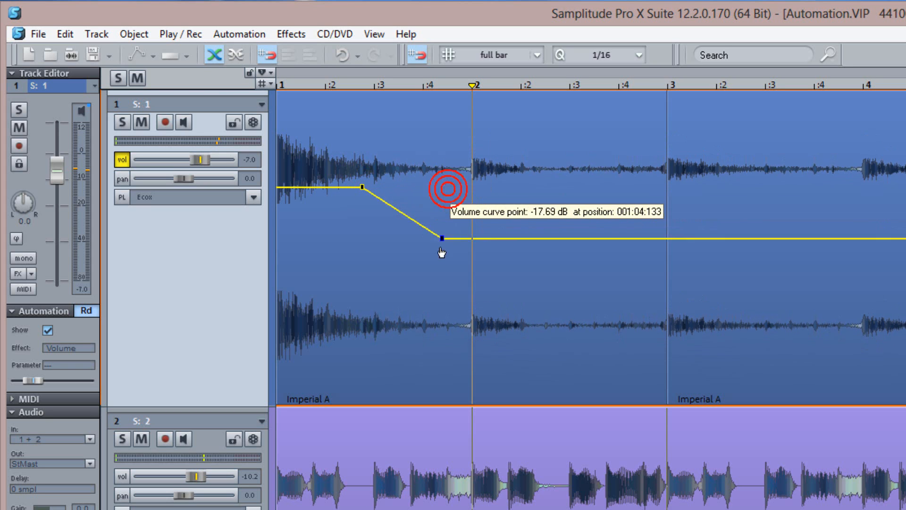
drag(441, 237, 623, 215)
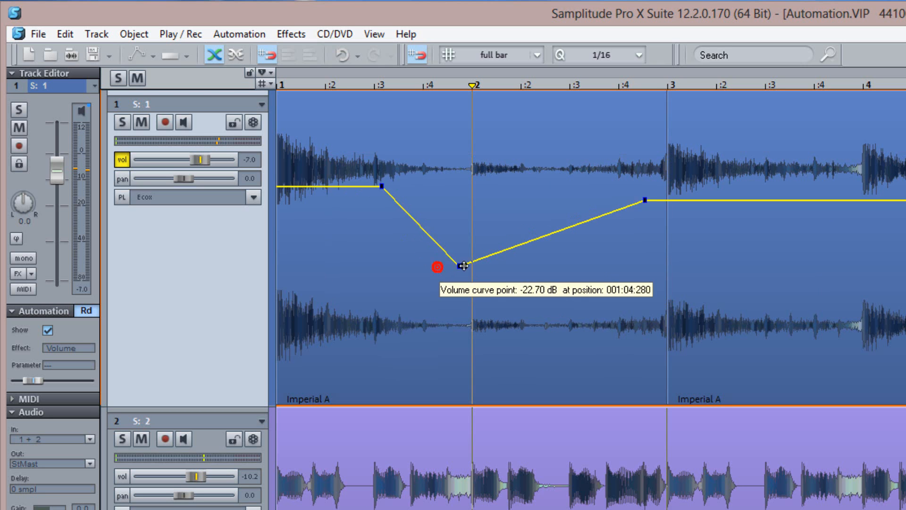
drag(463, 266, 571, 267)
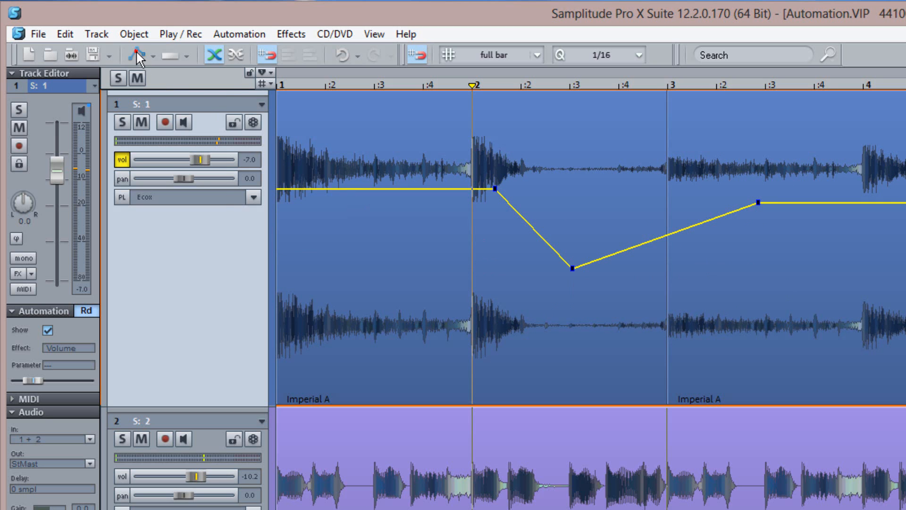
Switch to Draw Volume Curves mode and sketch a freehand volume curve climbing toward bar 6
click(137, 55)
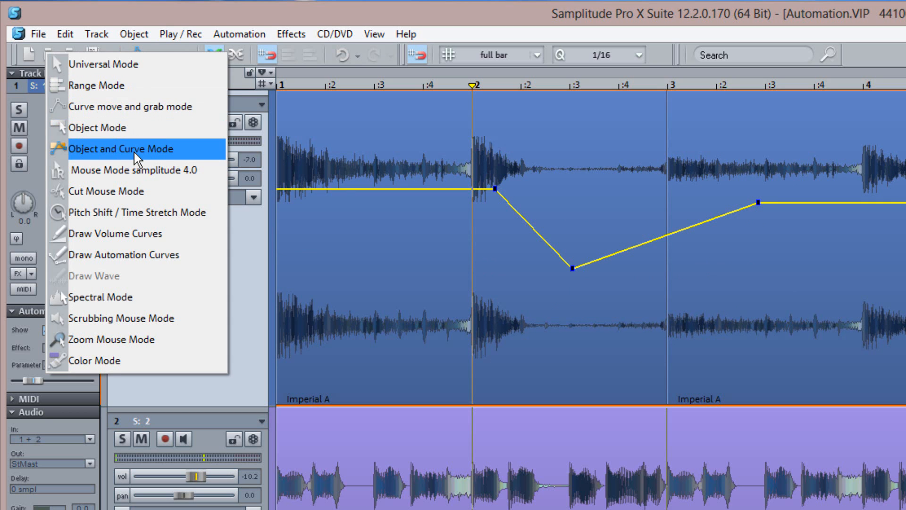
click(123, 149)
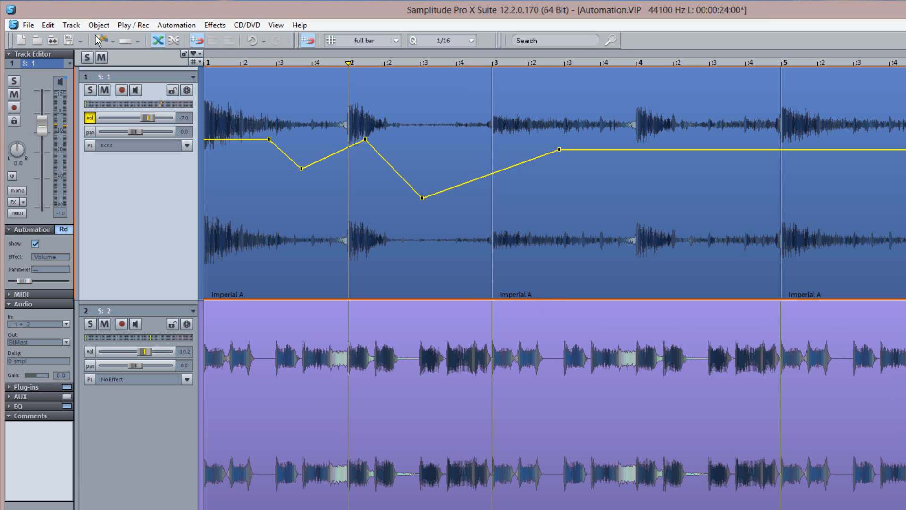
click(98, 40)
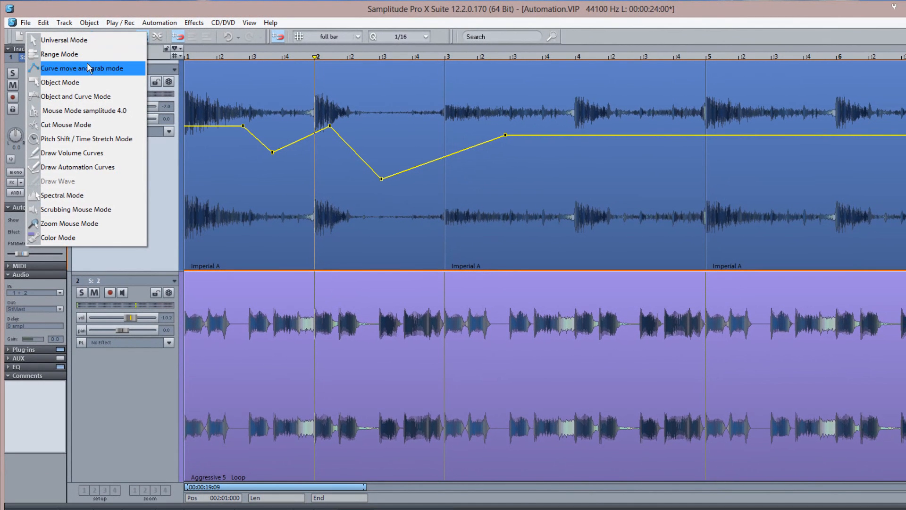
mouse_move(85, 153)
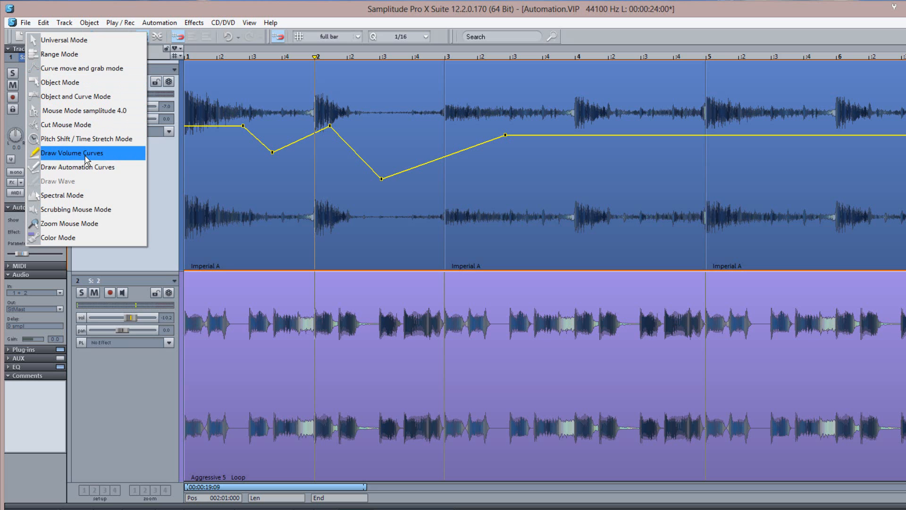
click(72, 153)
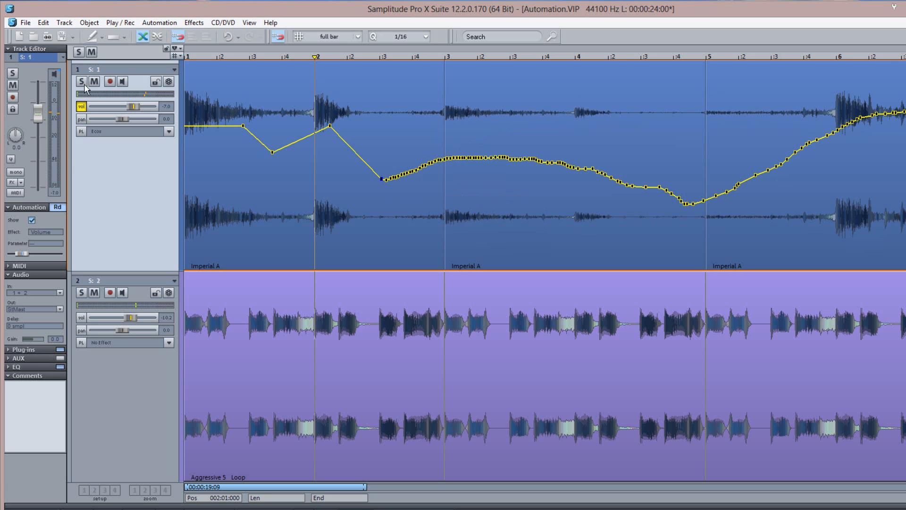
click(91, 37)
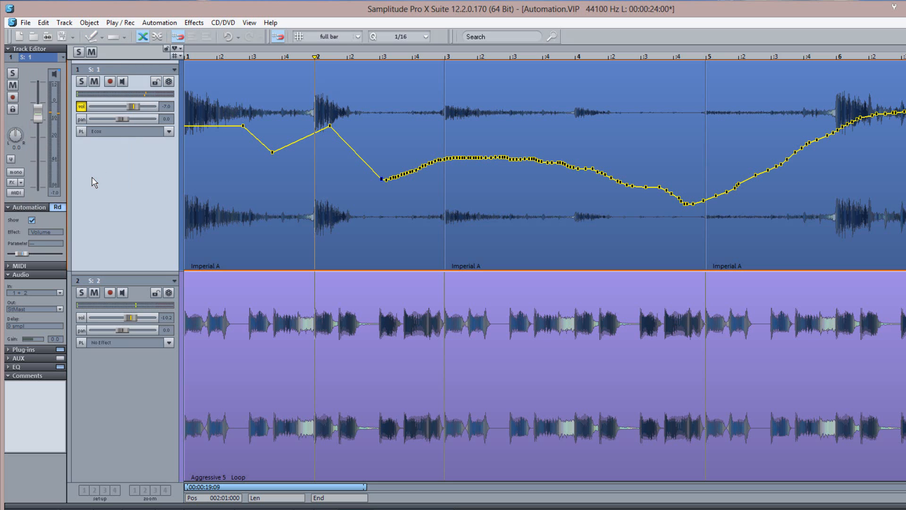
click(81, 119)
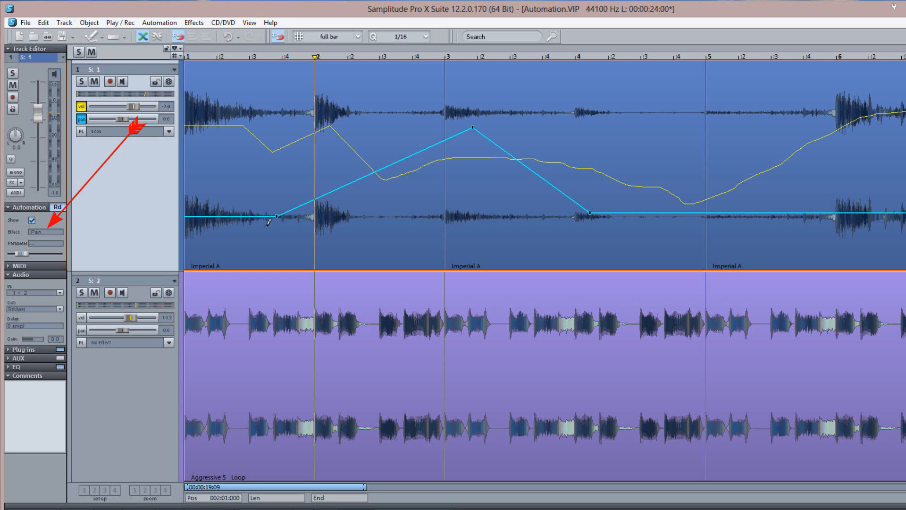
Automate EQ Band 3 dB on track 1, then reselect the Pan and Volume curves
click(44, 232)
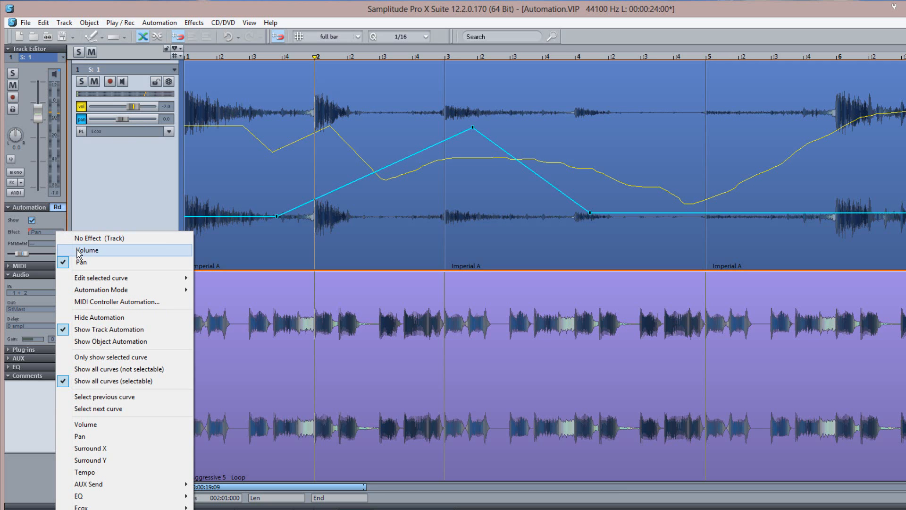
mouse_move(79, 495)
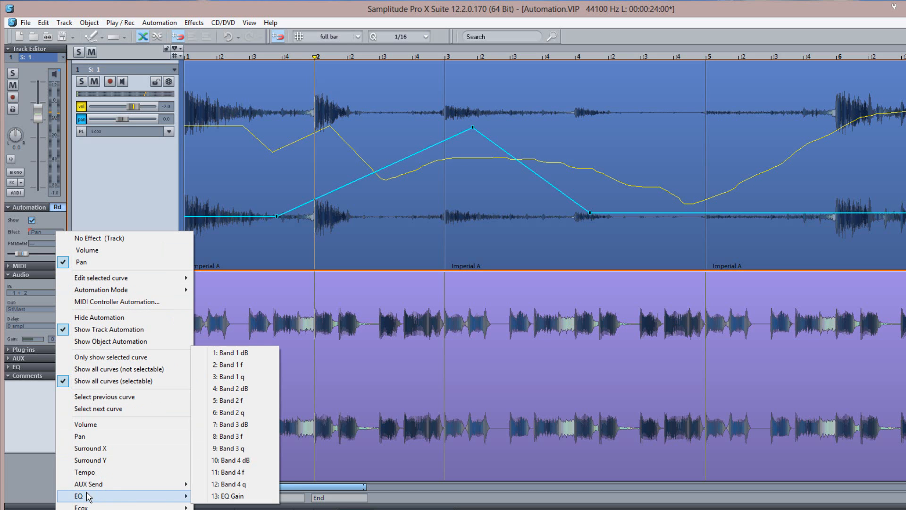
mouse_move(236, 424)
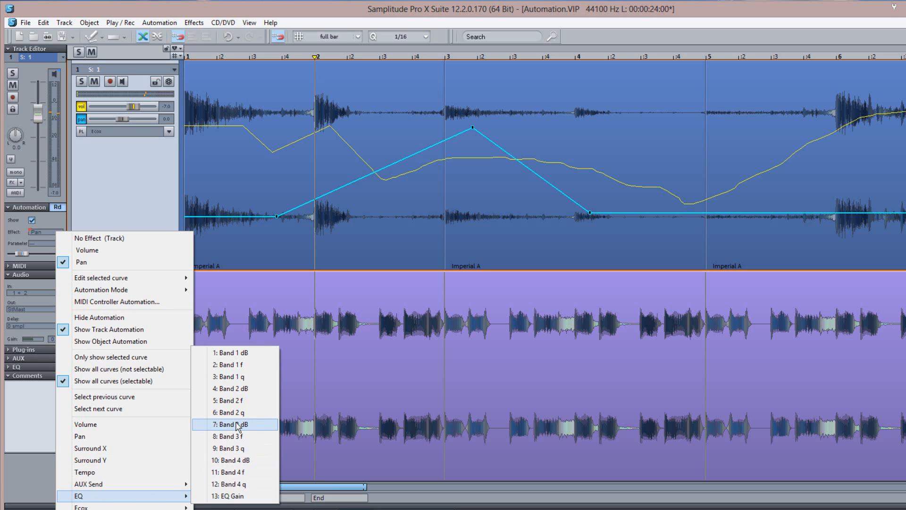
click(234, 423)
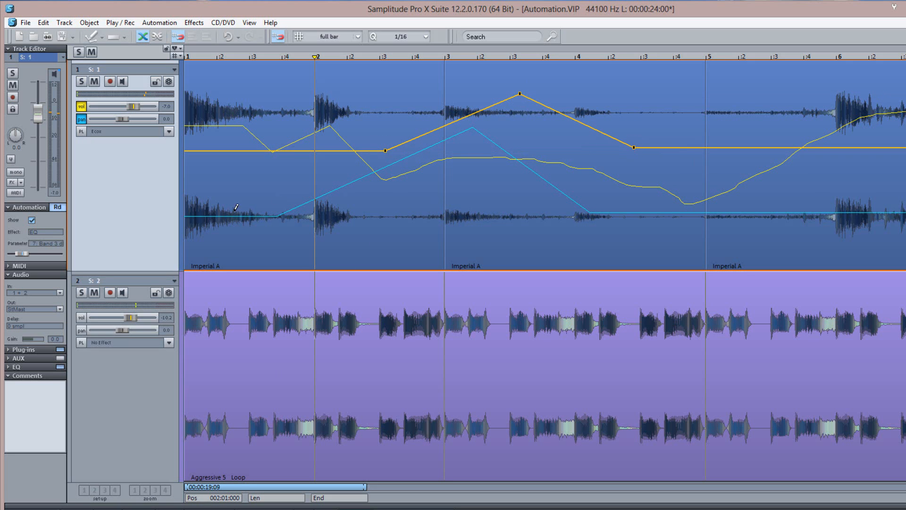
click(46, 232)
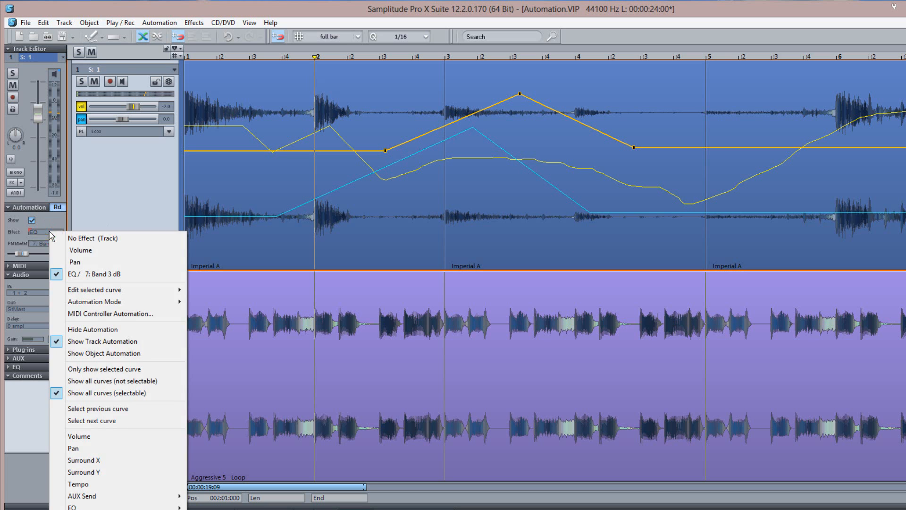
click(74, 261)
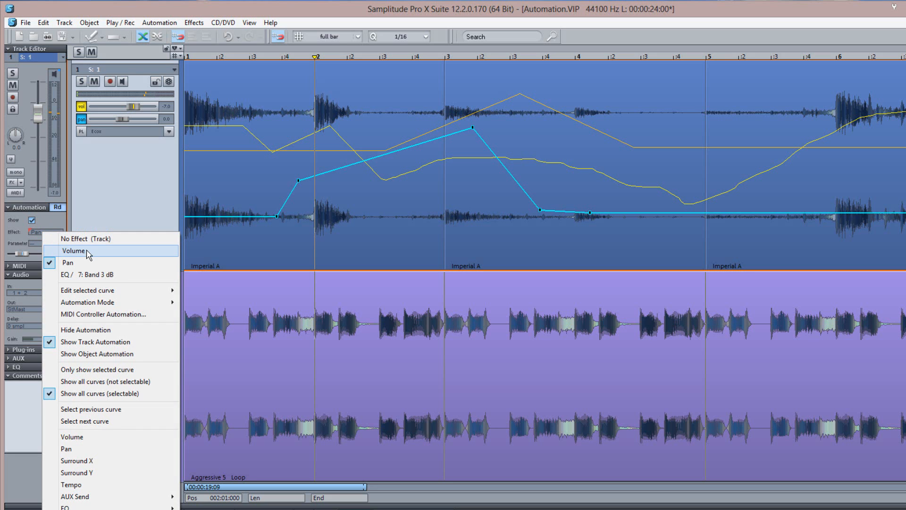
click(74, 251)
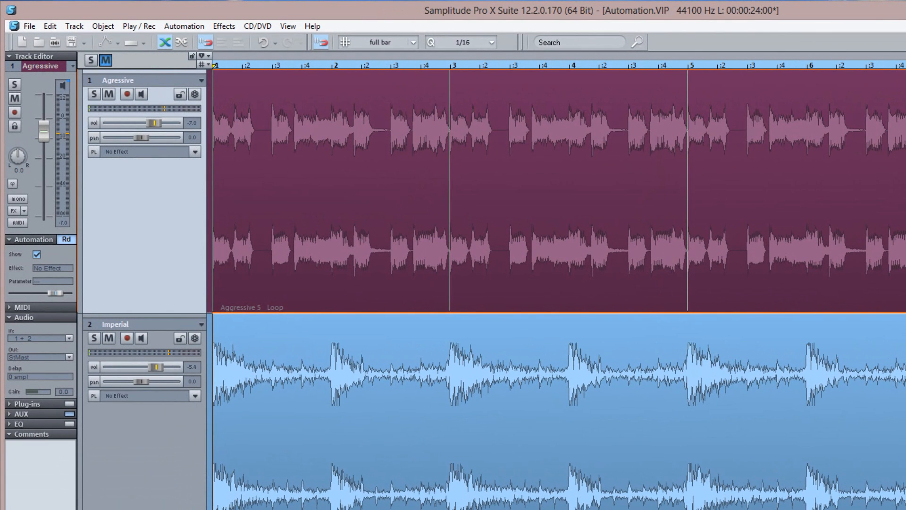
Browse the Agressive track's automatable parameters (Volume, Pan, Tempo, EQ) and close the list
click(101, 130)
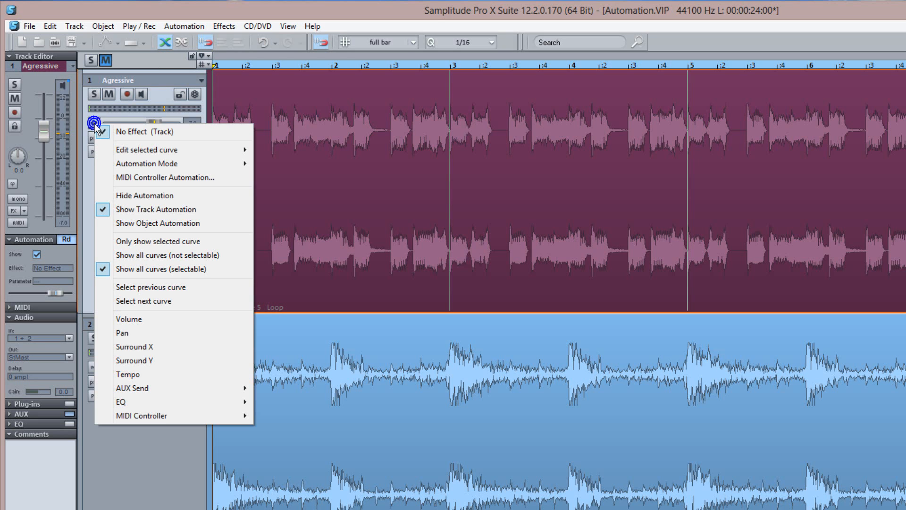
mouse_move(98, 128)
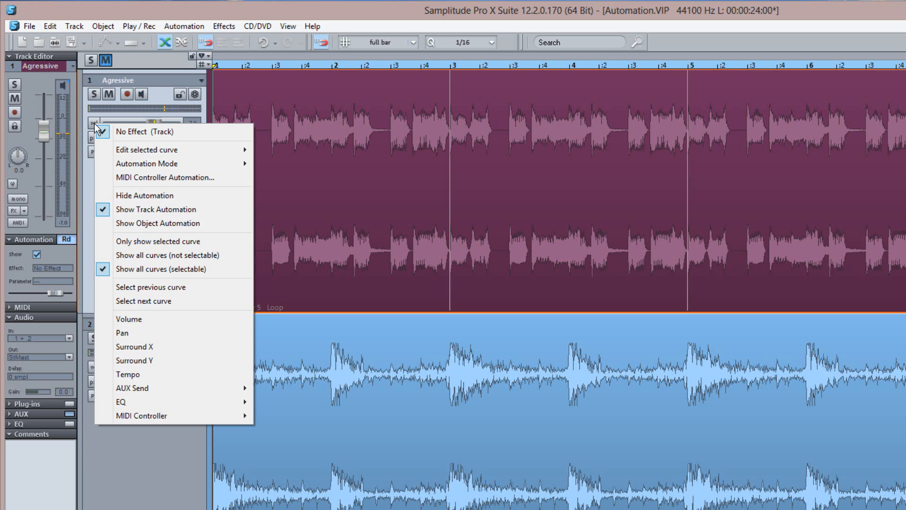
mouse_move(122, 332)
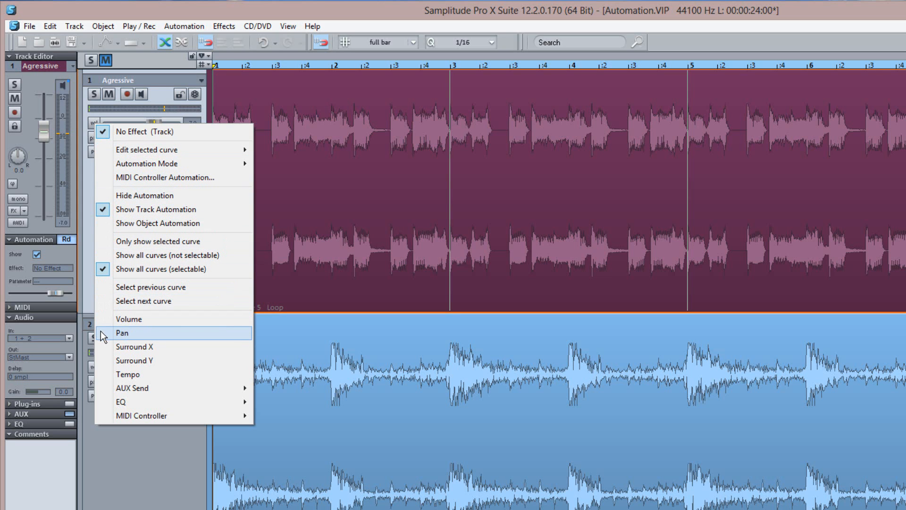
mouse_move(104, 368)
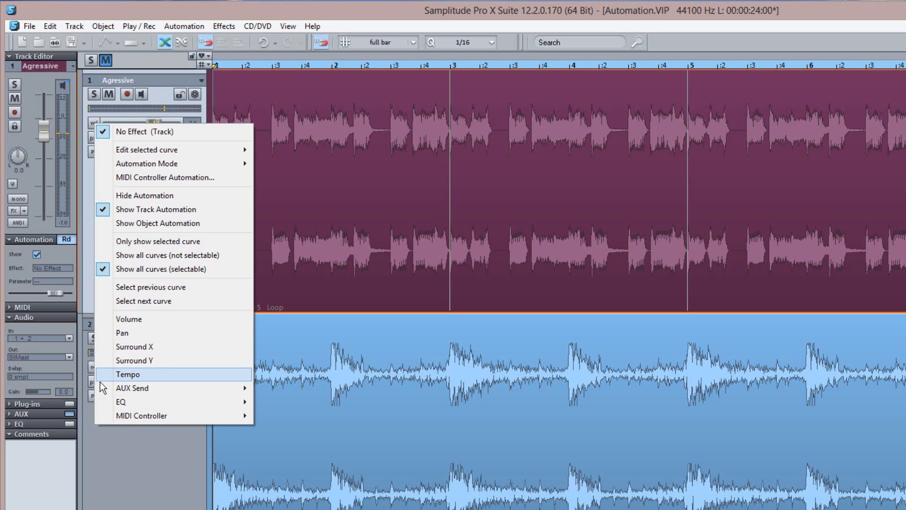
mouse_move(122, 402)
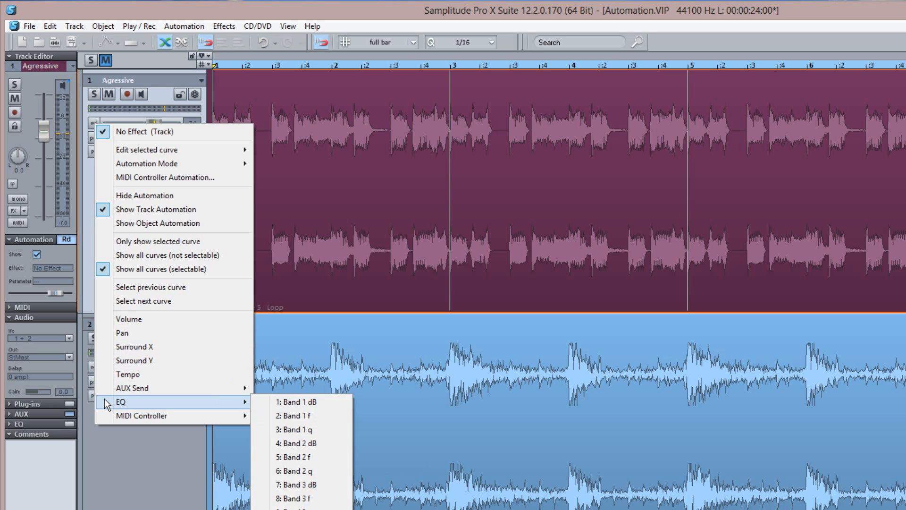
click(147, 133)
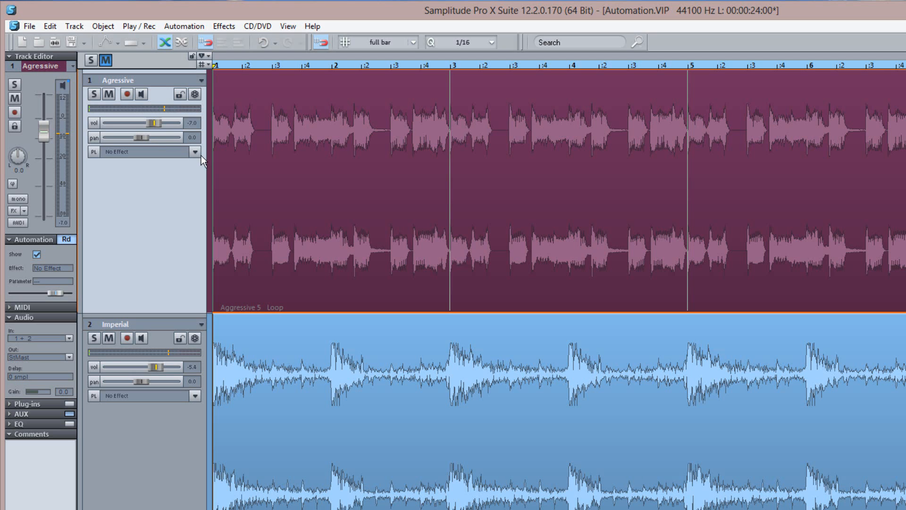
Insert Ecox on the Agressive track with the Saturday's Inserts preset and a slightly higher mix
click(195, 151)
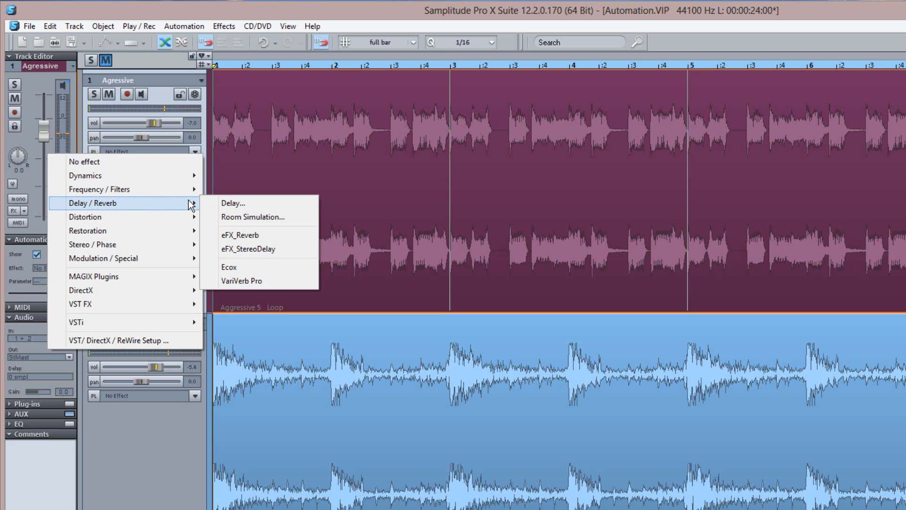
click(229, 266)
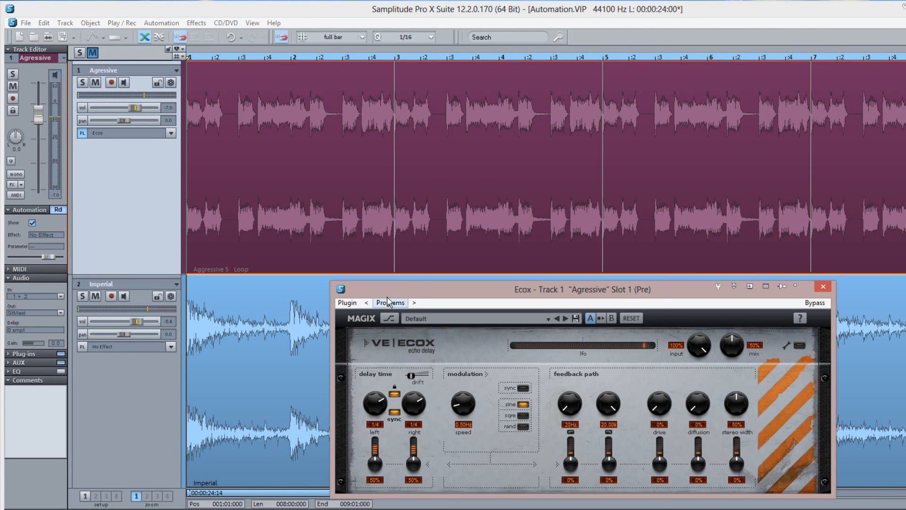
click(389, 302)
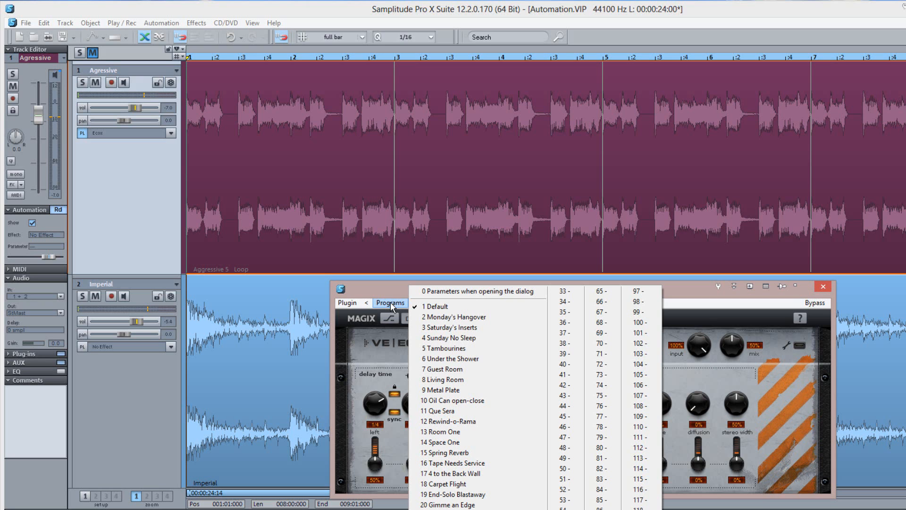
click(452, 327)
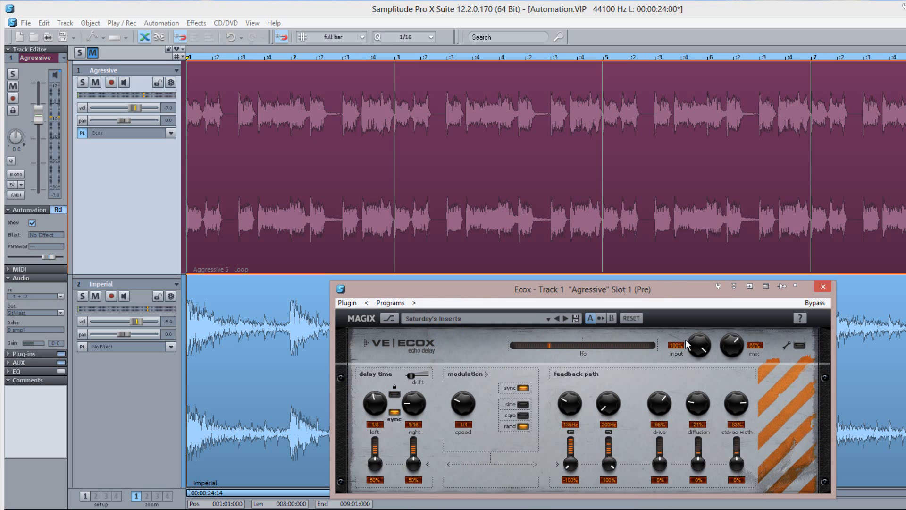
drag(730, 346, 730, 365)
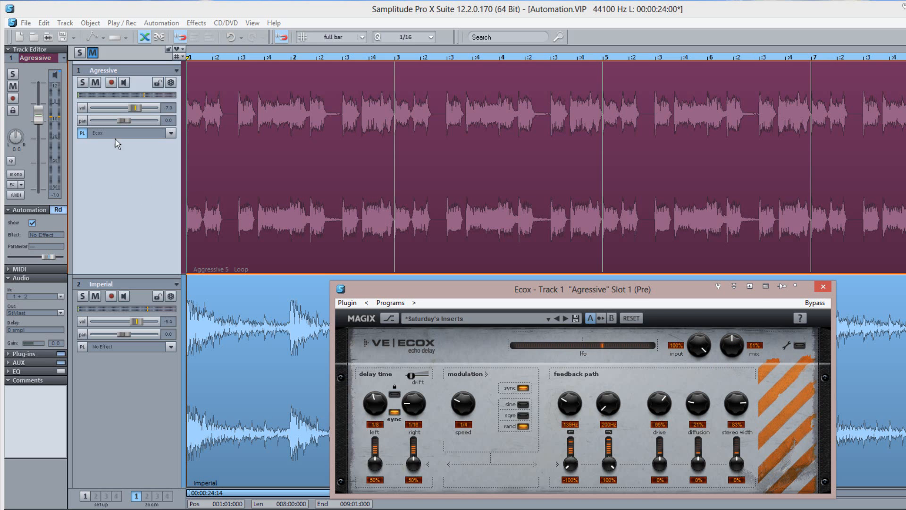
Automate Ecox Width: start near 14 percent and peak around 78 percent in bar 3
click(88, 108)
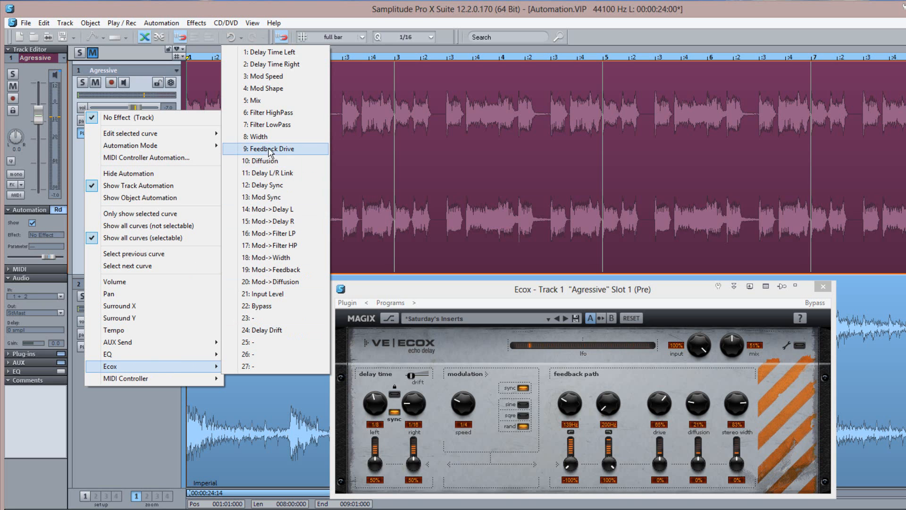
click(257, 136)
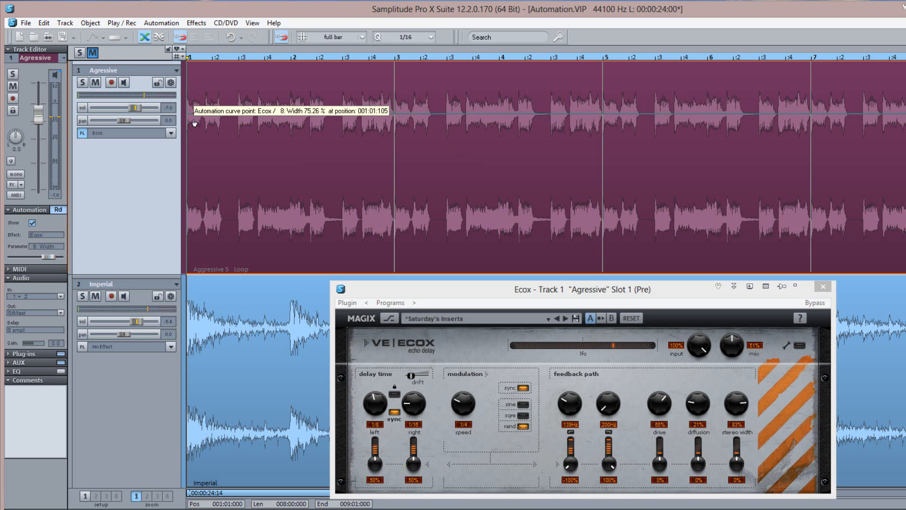
drag(194, 123, 186, 246)
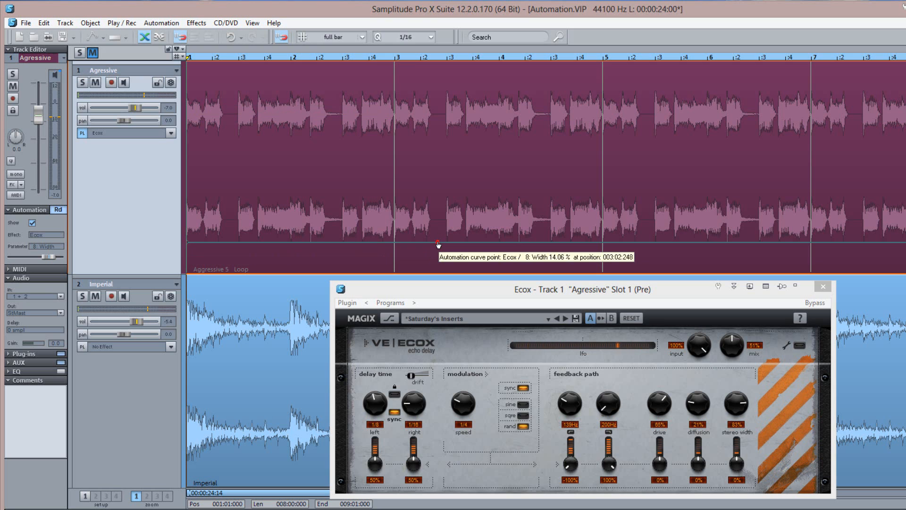
drag(437, 242, 635, 107)
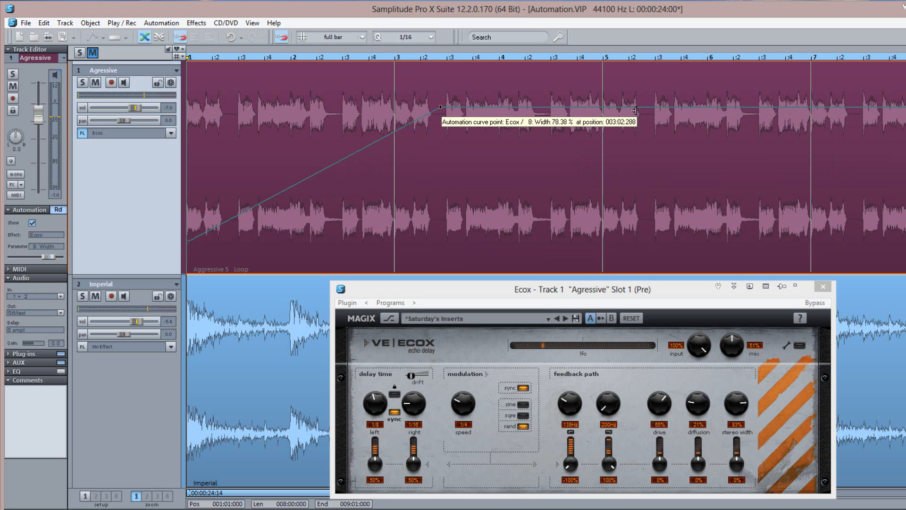
Bring the Width curve back down to about 14 percent by bar 5 and adjust the Ecox knob
drag(636, 110, 652, 244)
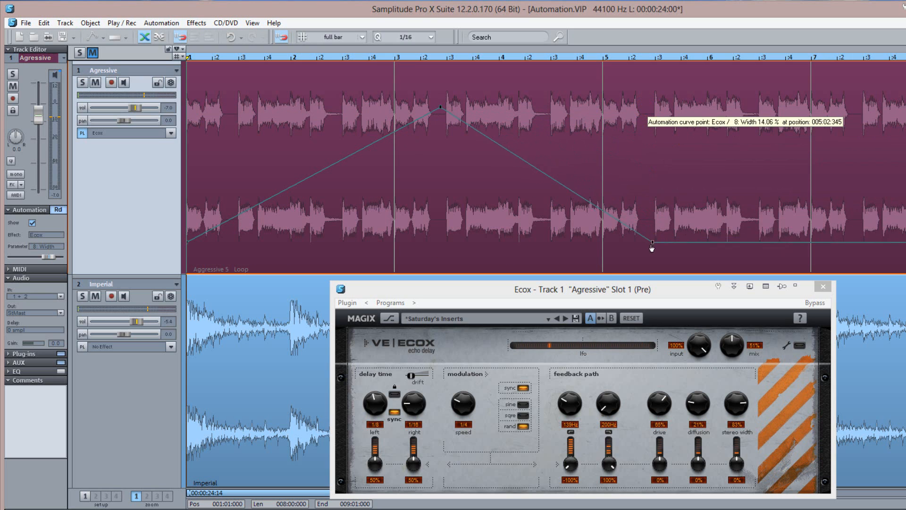
drag(652, 243, 649, 250)
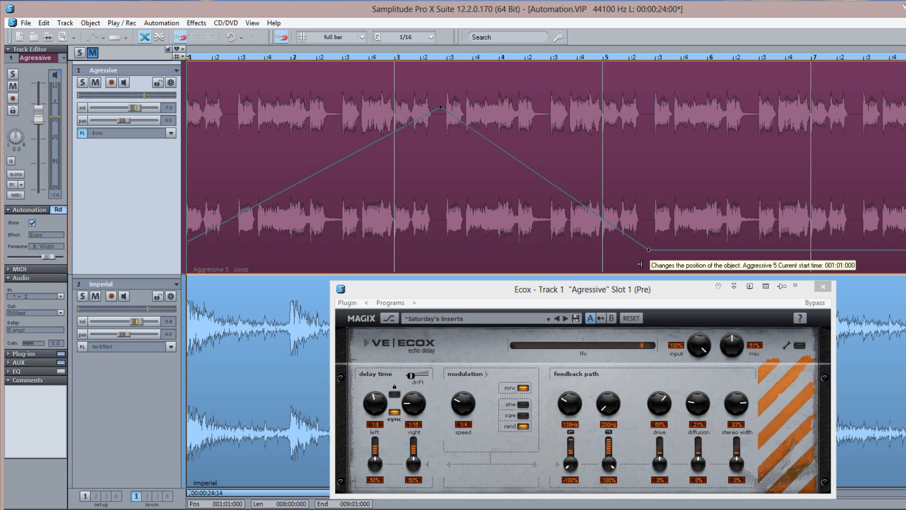
drag(735, 403, 734, 422)
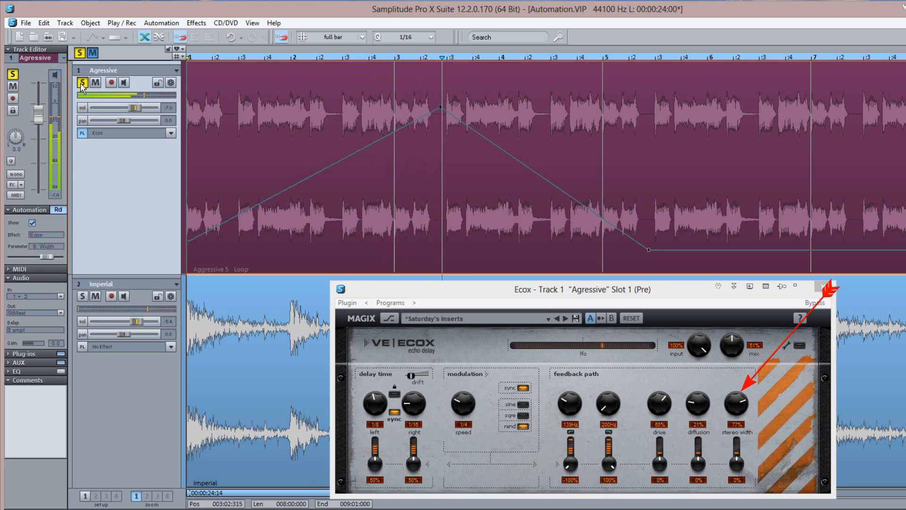
drag(734, 402, 735, 422)
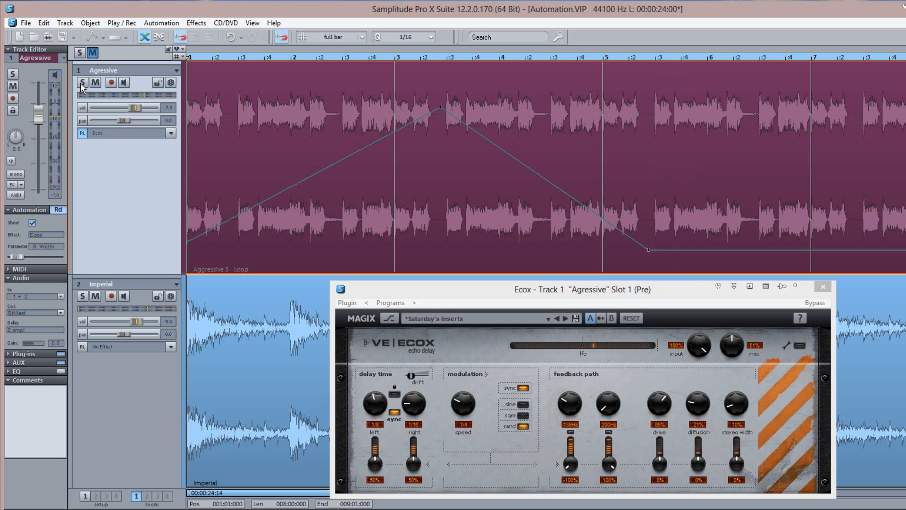
mouse_move(82, 112)
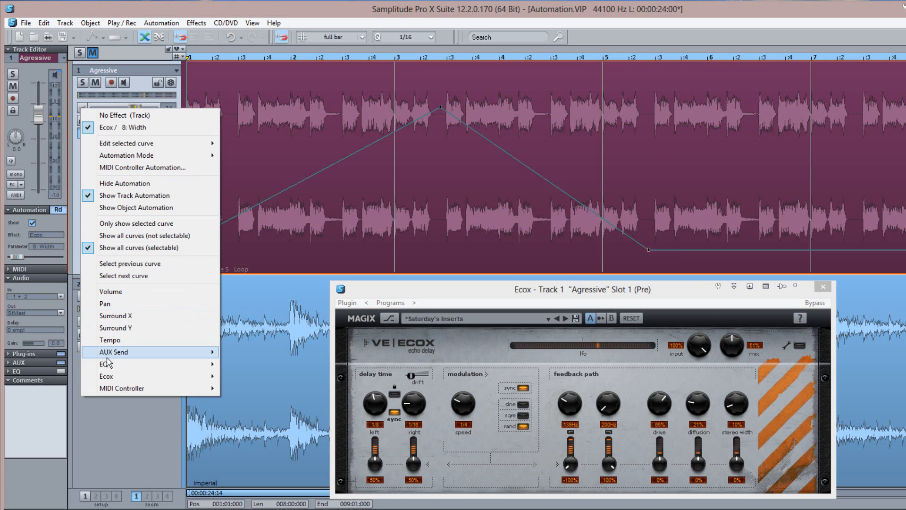
mouse_move(106, 377)
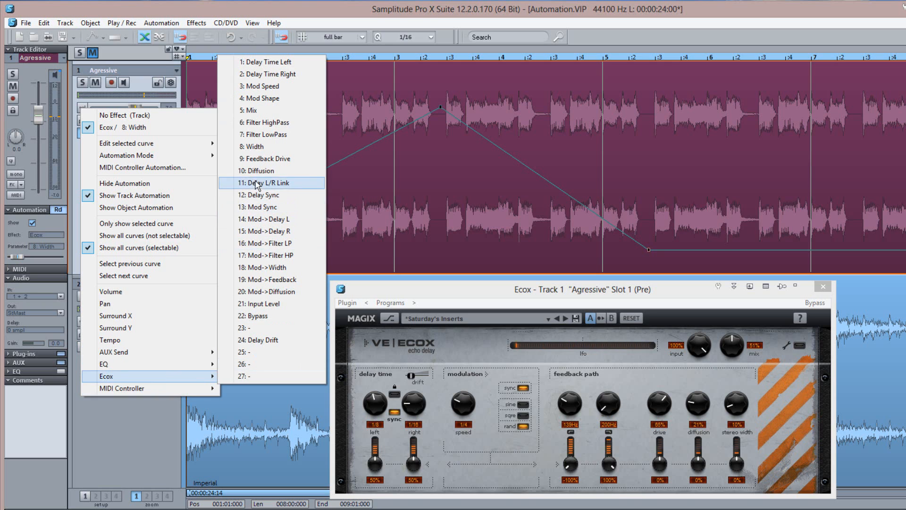
Automate Ecox Feedback Drive with a deep mid-track dip rising to a higher plateau
click(266, 159)
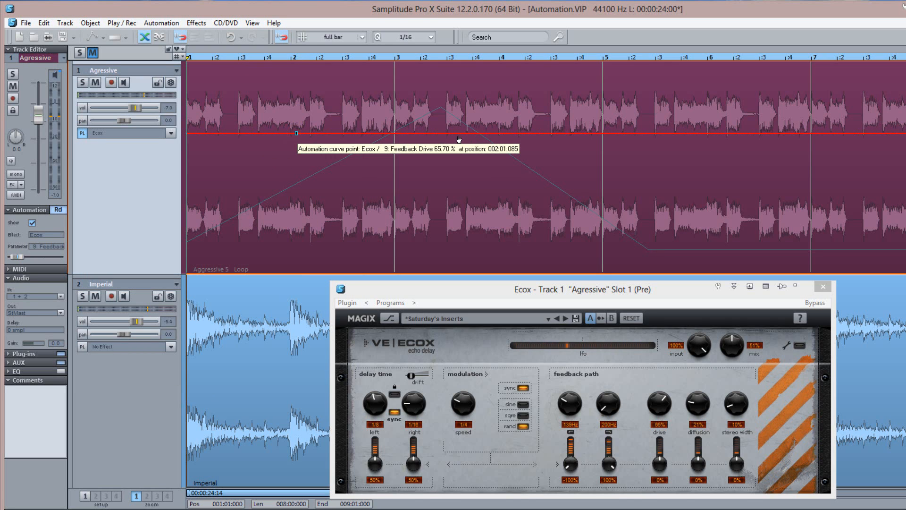
drag(296, 133, 444, 263)
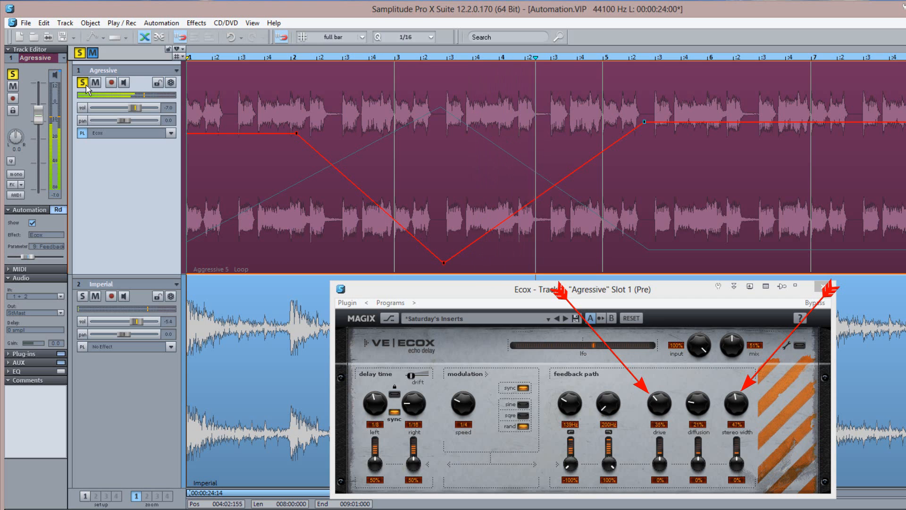
drag(656, 404, 656, 393)
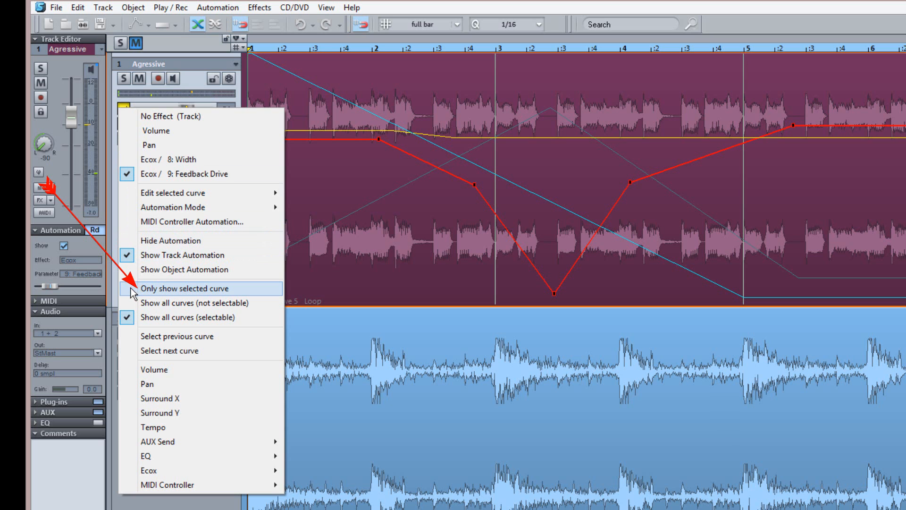
Cycle the edited curve through Ecox Width and Pan back to Volume, showing only the edited curve
click(186, 289)
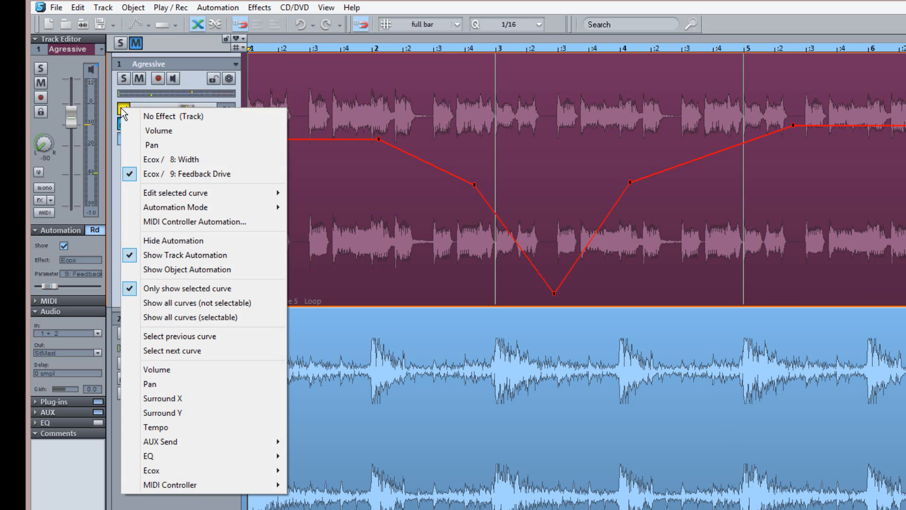
click(187, 159)
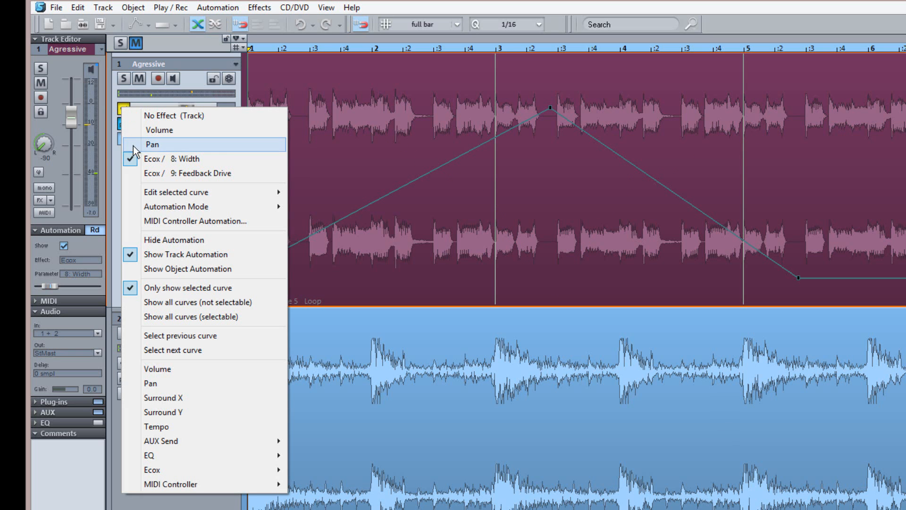
click(152, 143)
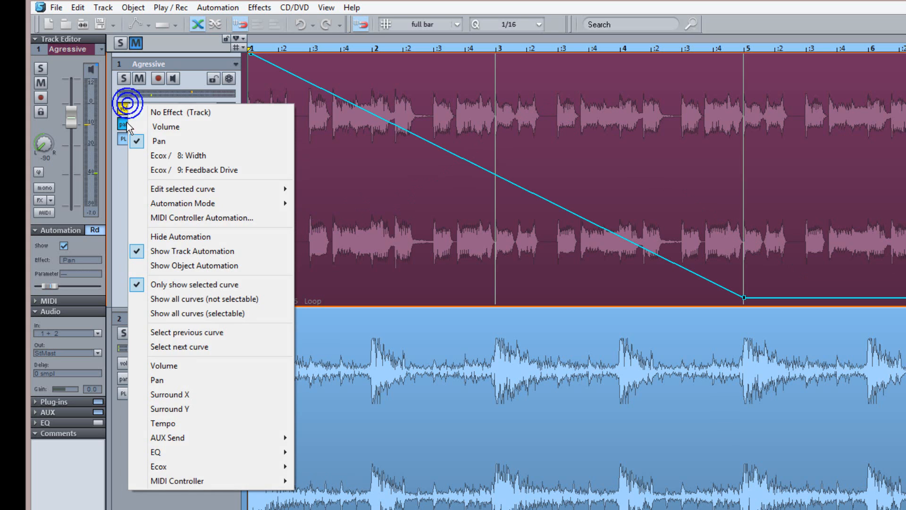
click(166, 133)
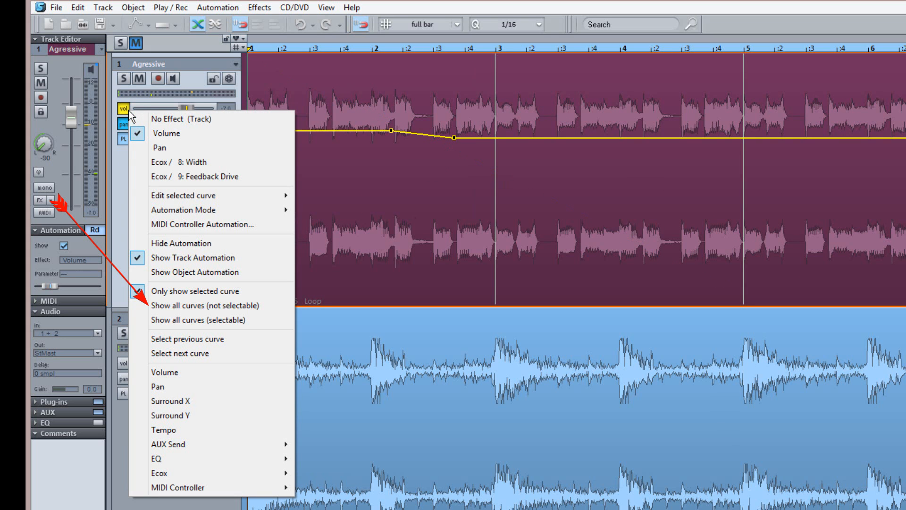
mouse_move(211, 305)
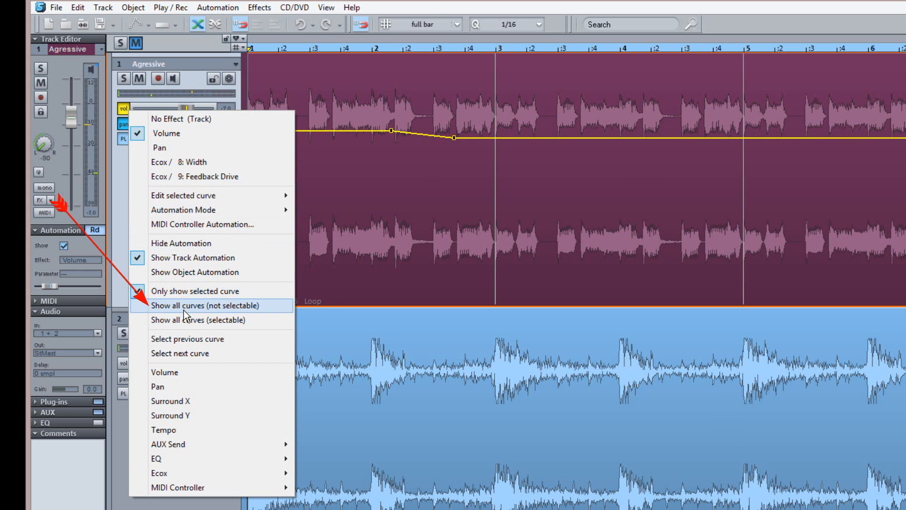
Show all curves (not selectable) and pull the Volume curve down into a dip near bar 3
click(206, 305)
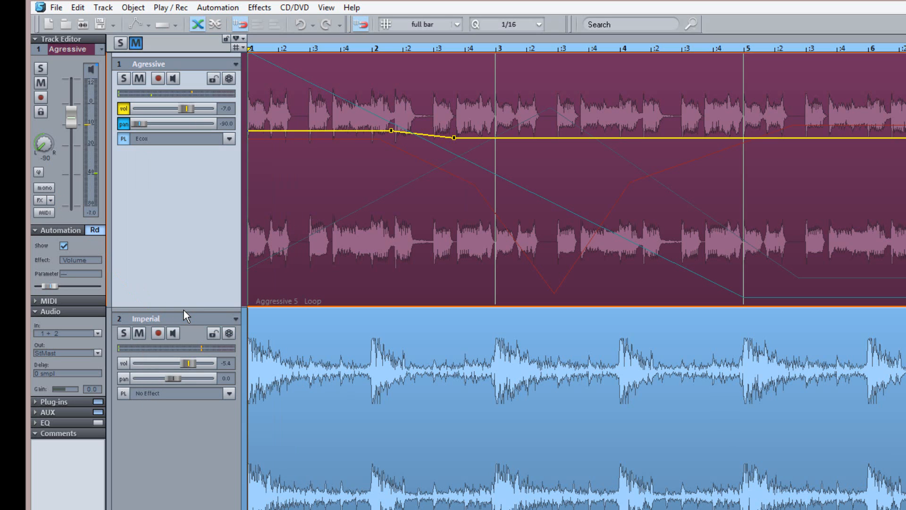
mouse_move(524, 205)
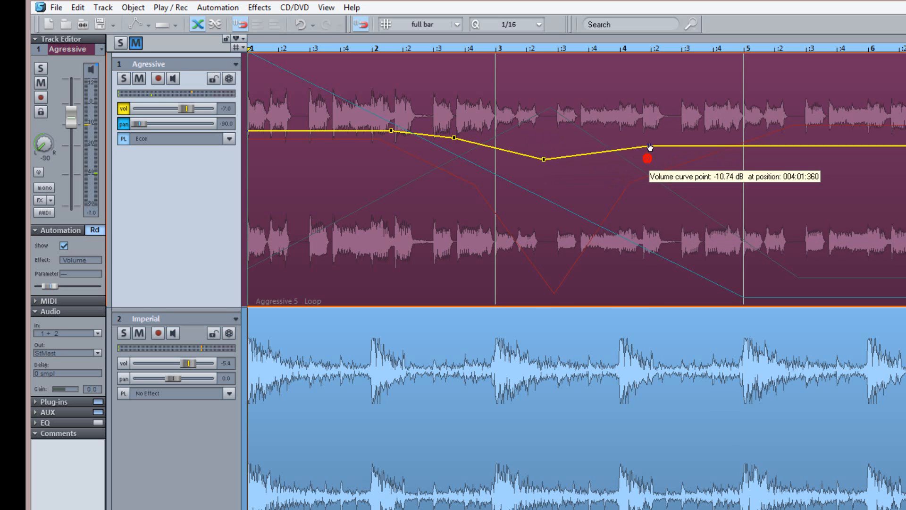
drag(648, 158, 647, 139)
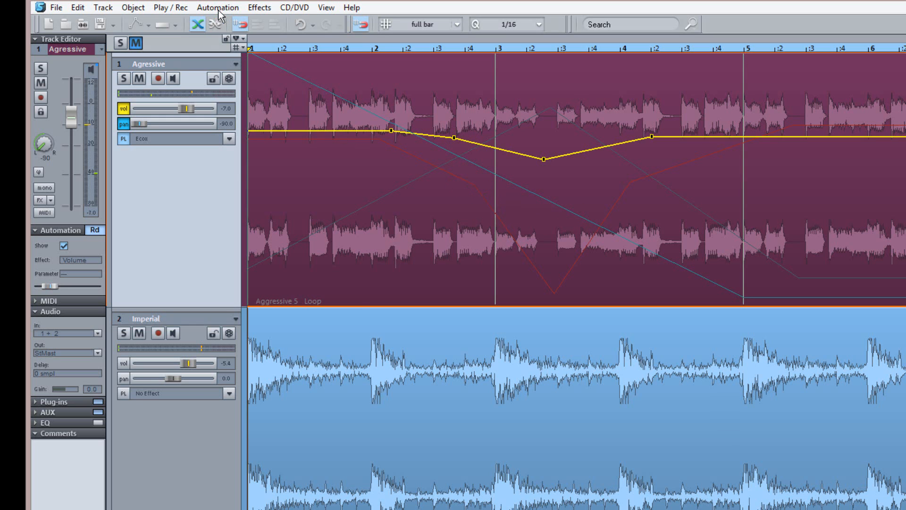
Step the edited curve through Pan and Width to Feedback Drive, with all curves shown and selectable
click(217, 6)
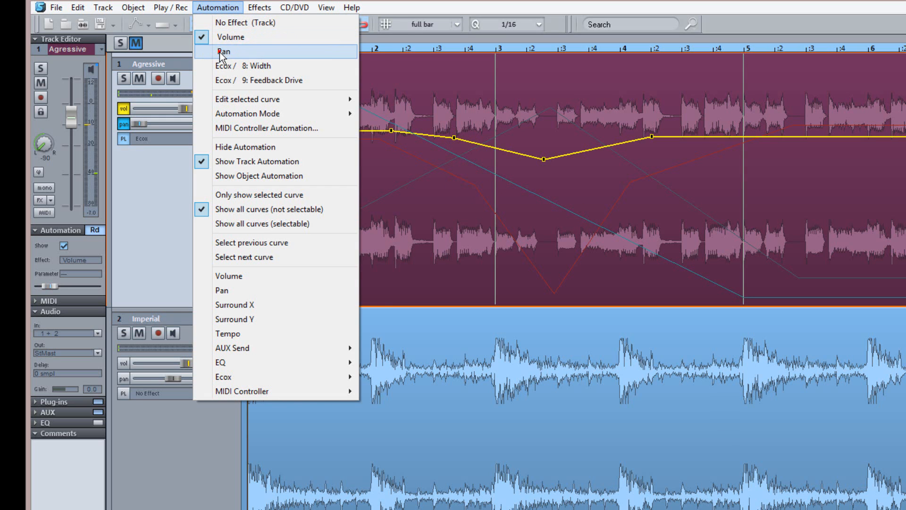
click(224, 51)
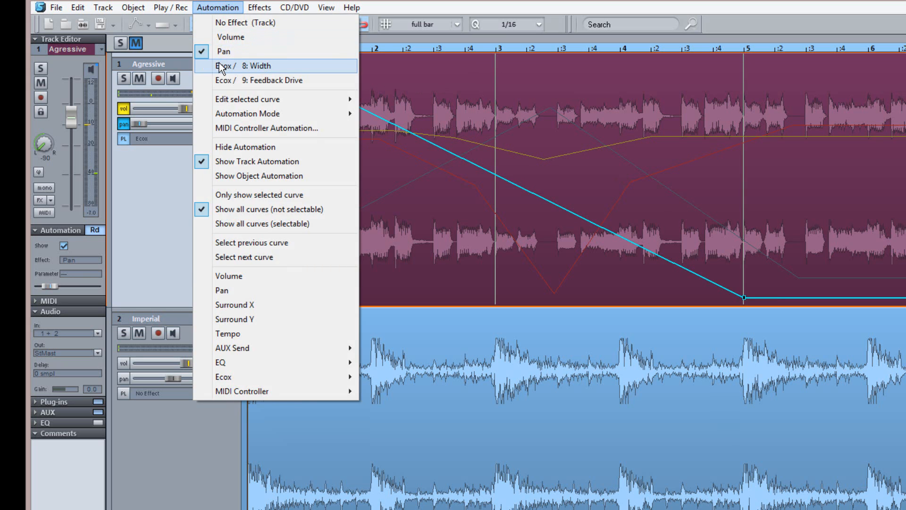
click(249, 65)
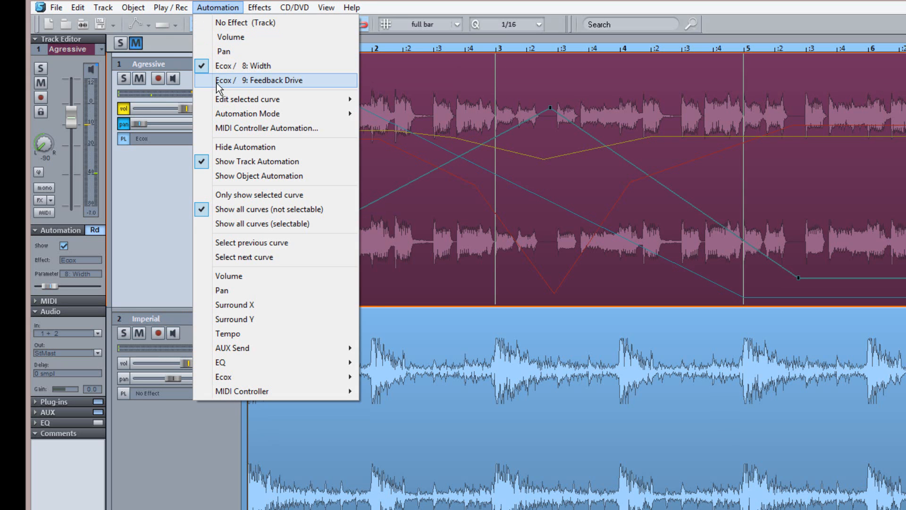
click(263, 80)
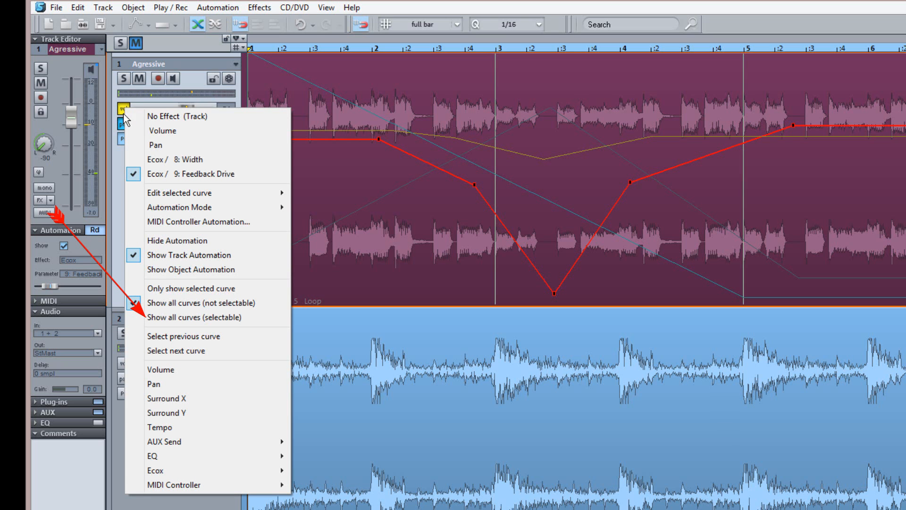
click(203, 317)
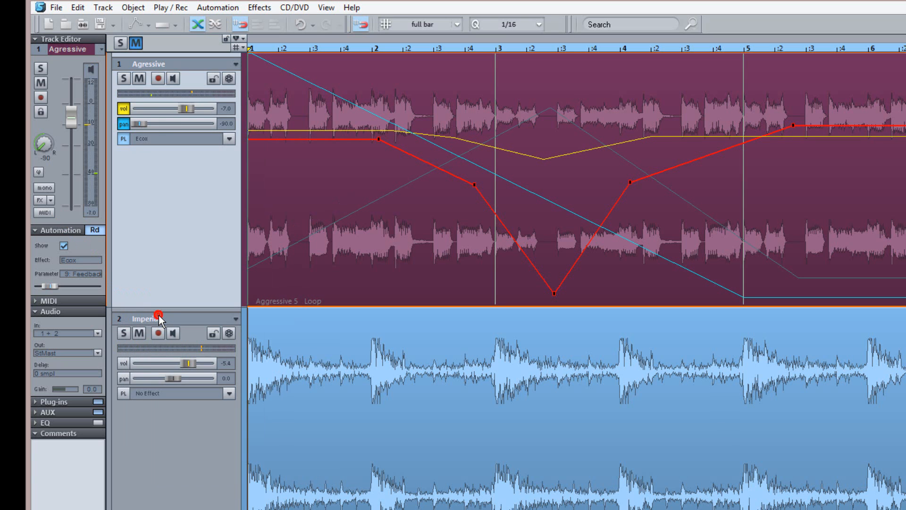
mouse_move(159, 314)
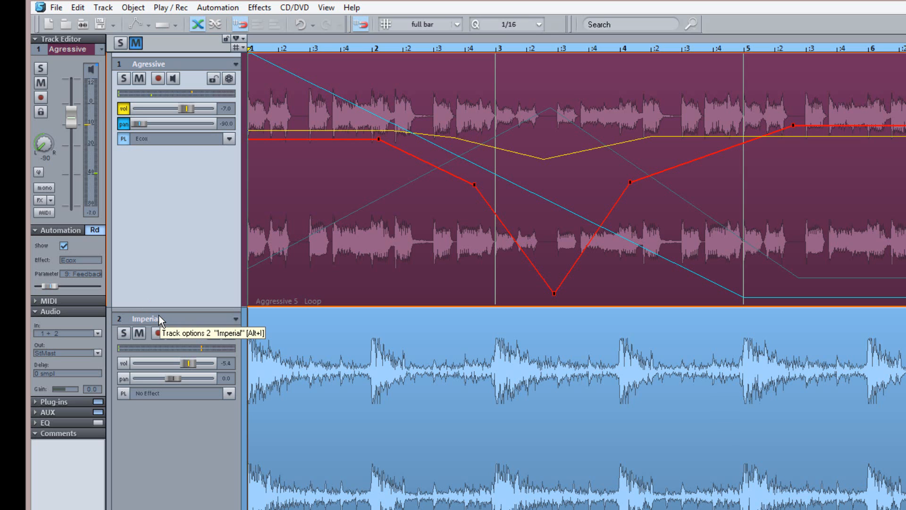
mouse_move(338, 221)
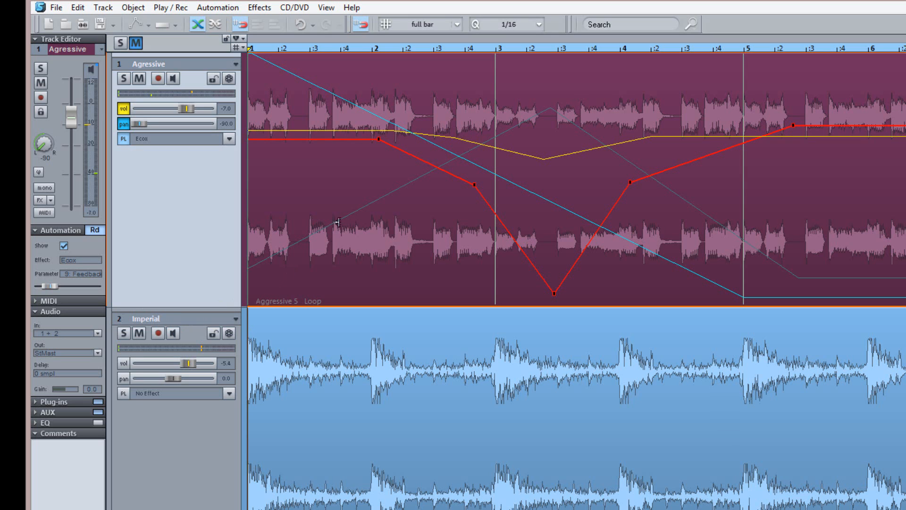
Select all Feedback Drive points and drag the whole curve as one block, keeping its shape
click(79, 274)
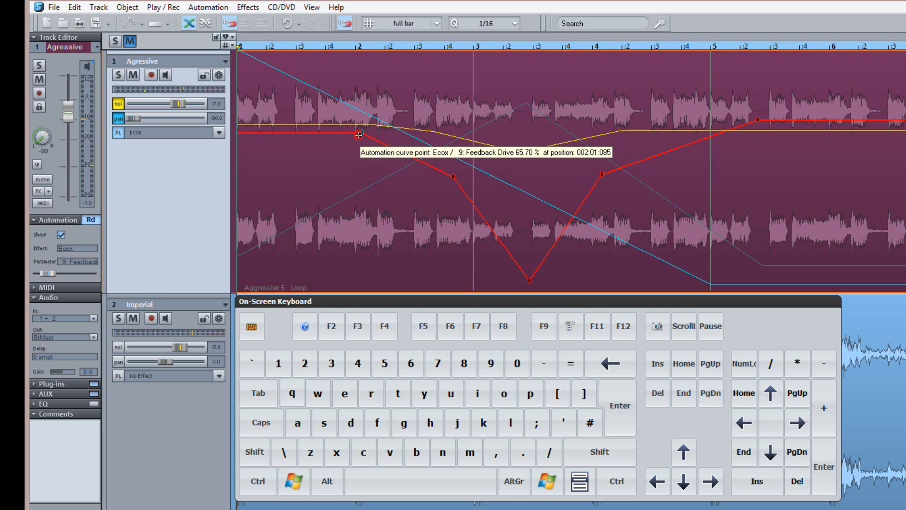
click(254, 452)
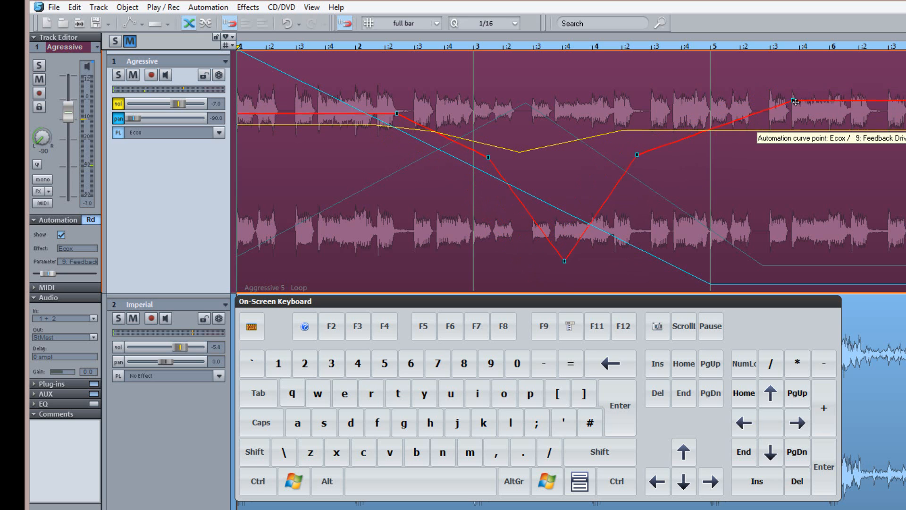
drag(809, 102, 740, 105)
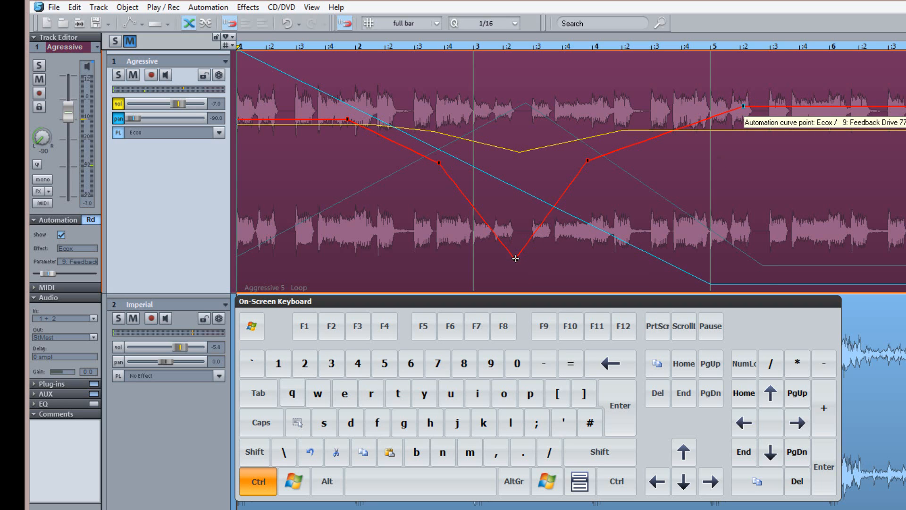
drag(516, 259, 352, 126)
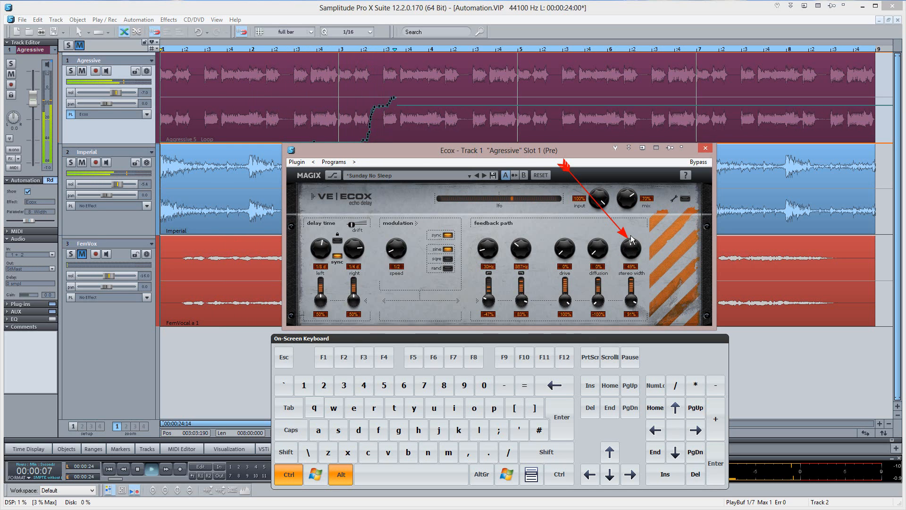
During playback, turn the Ecox Drive knob up to a peak and back down to write the curve
drag(631, 240, 631, 248)
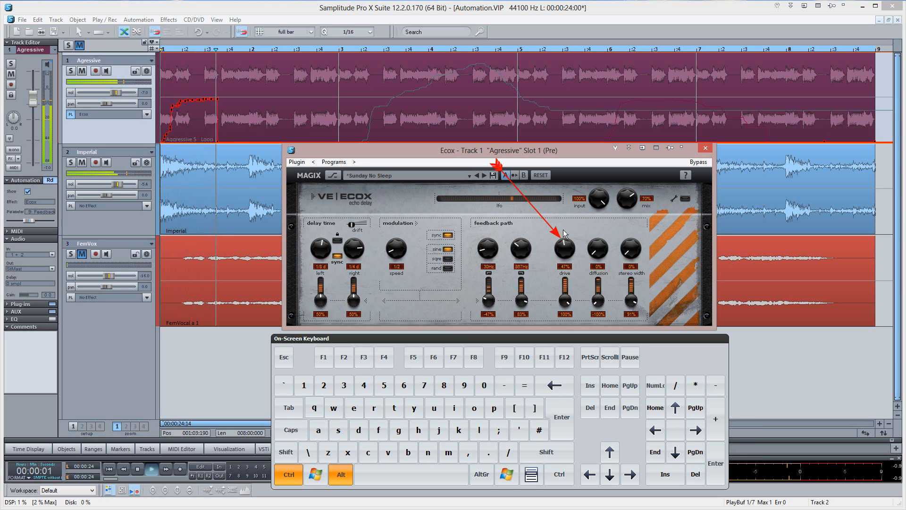
drag(564, 248, 578, 243)
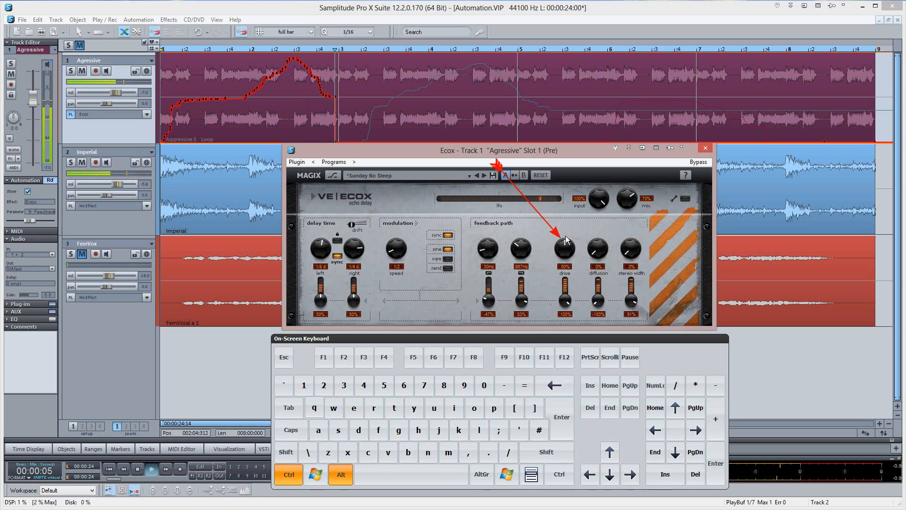
drag(564, 248, 564, 257)
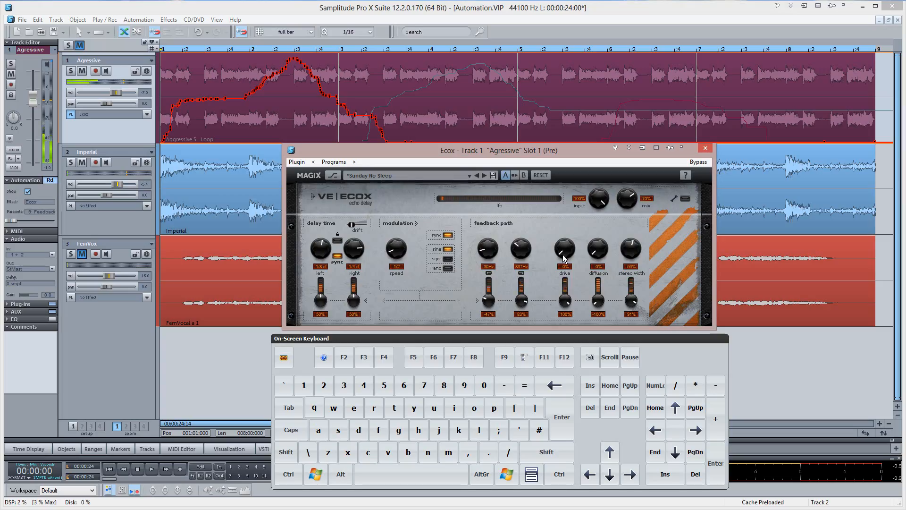
click(705, 148)
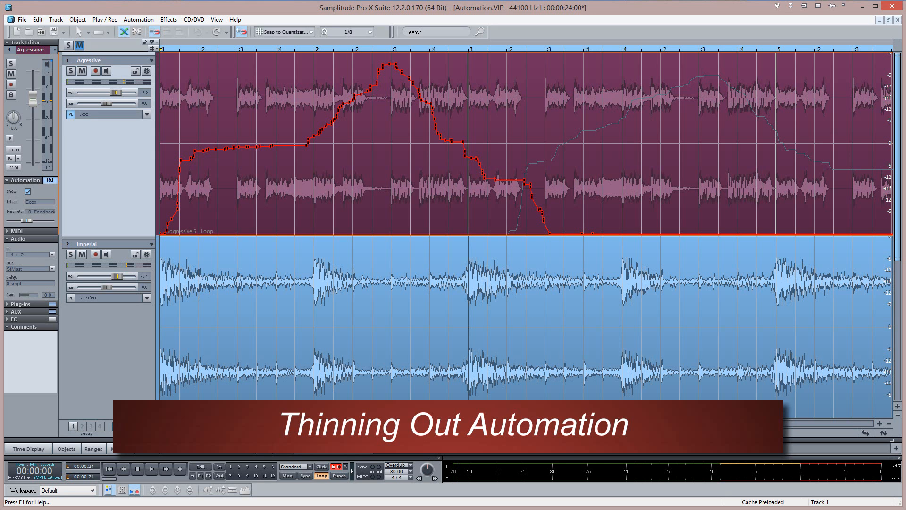
Thin out the recorded Feedback Drive curve via Automation > Edit selected curve
click(164, 23)
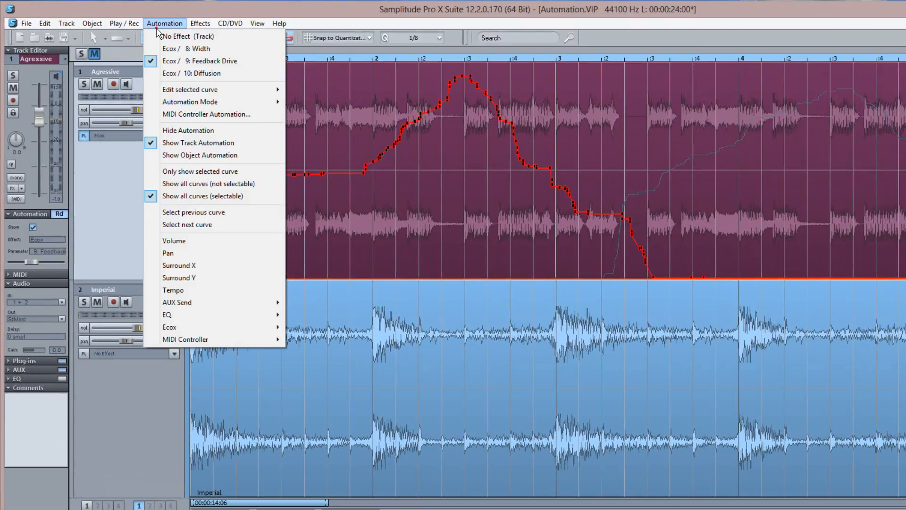
mouse_move(258, 122)
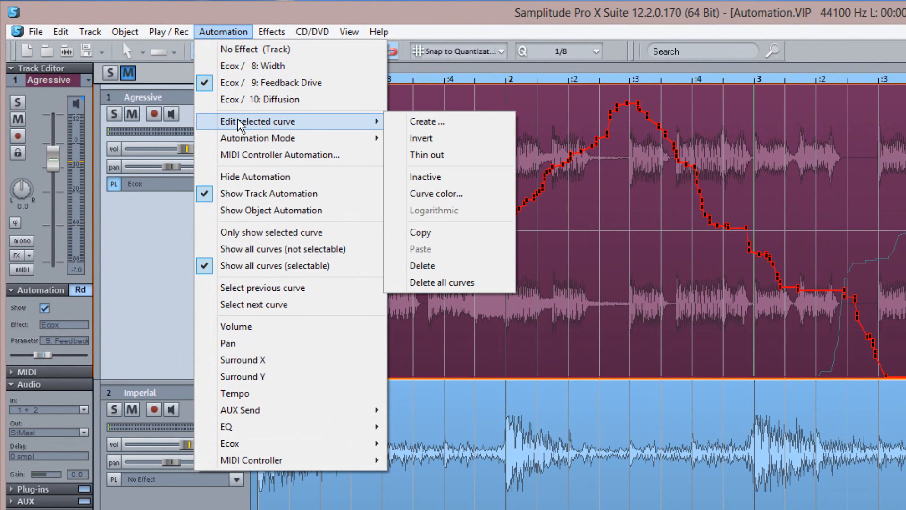
click(427, 154)
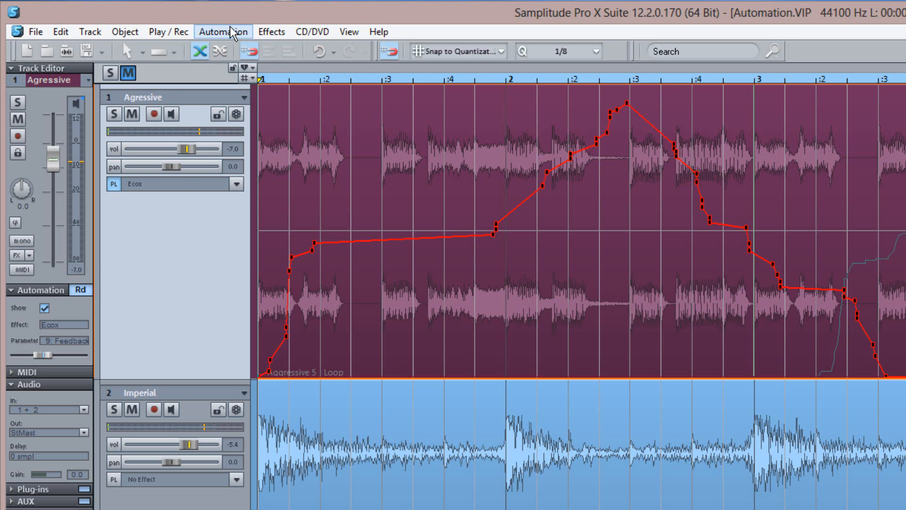
Enable 'Use snap for automation curve points' in Program Settings > General and confirm
click(222, 31)
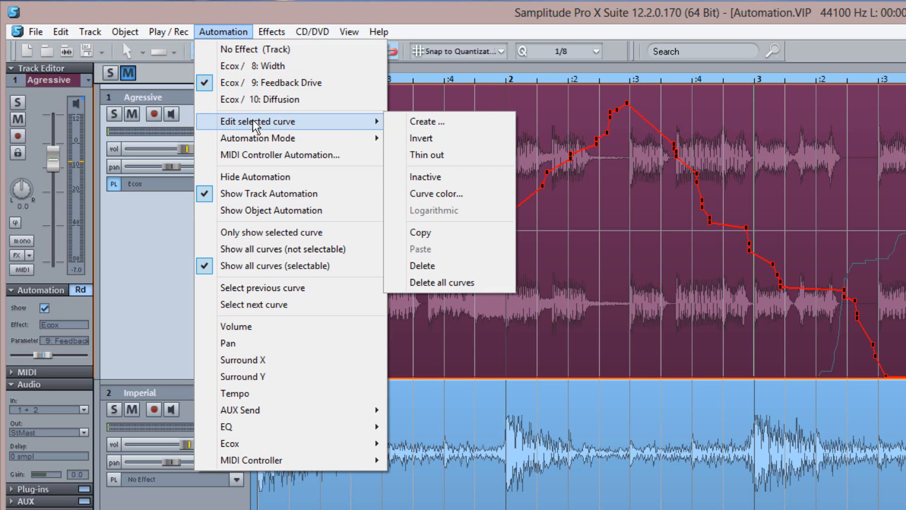
mouse_move(422, 265)
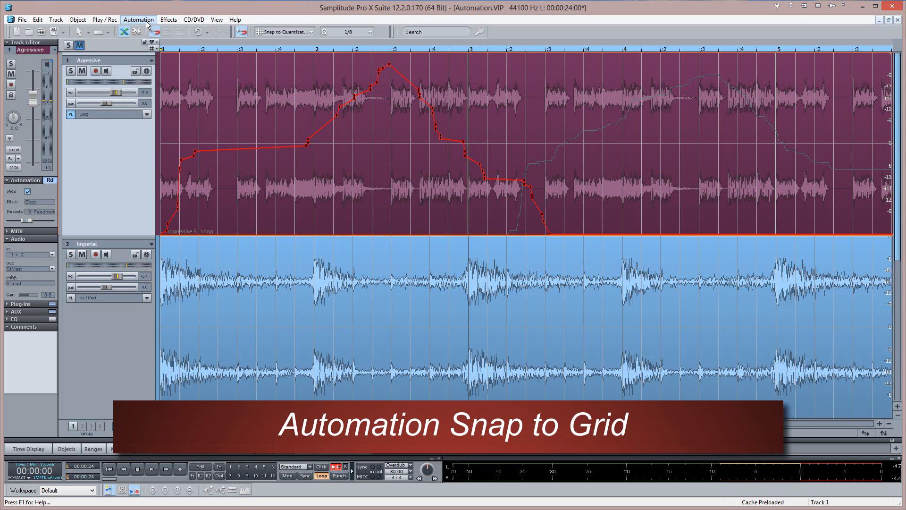
mouse_move(140, 31)
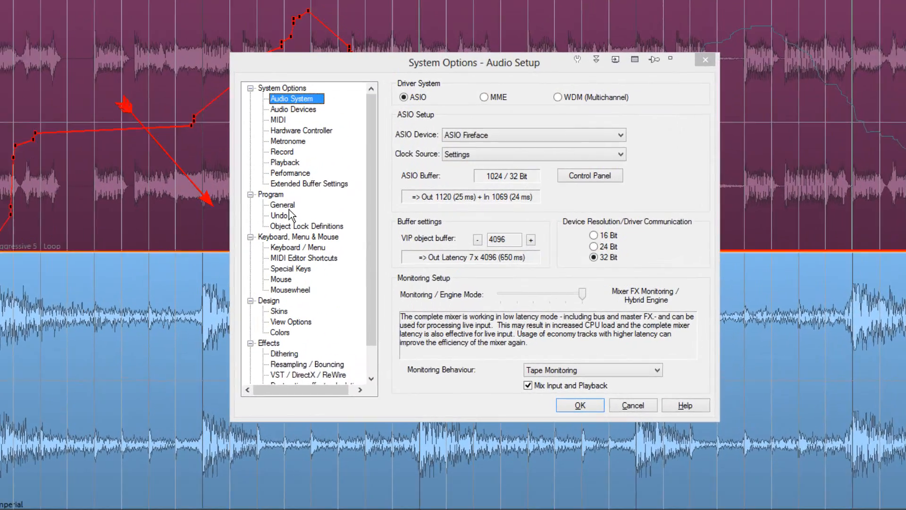
click(282, 205)
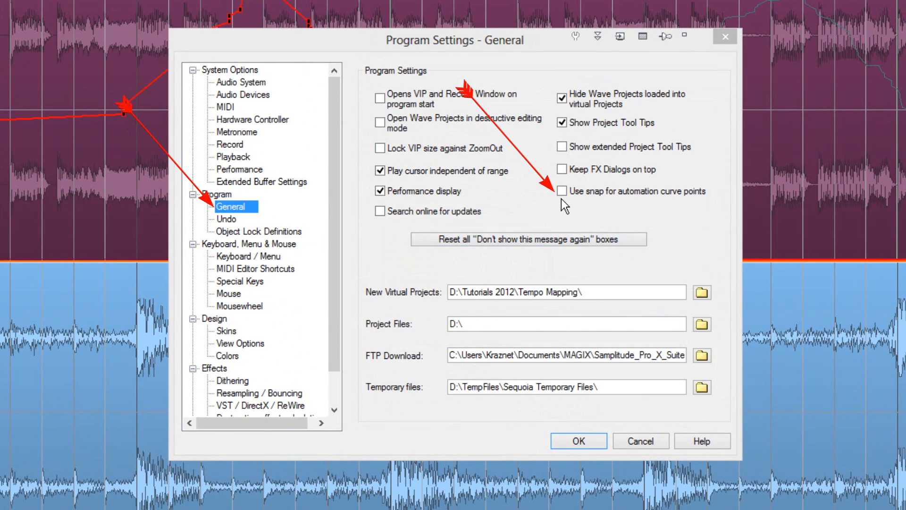
click(562, 191)
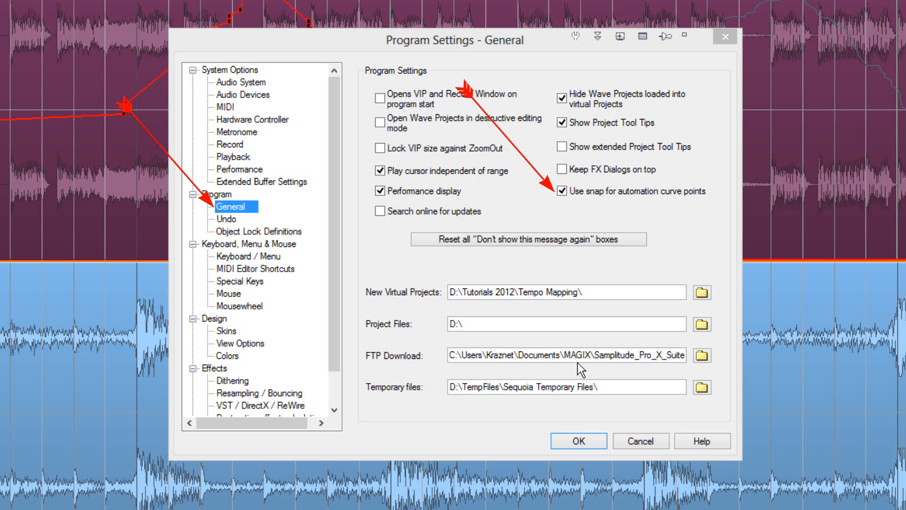
click(578, 440)
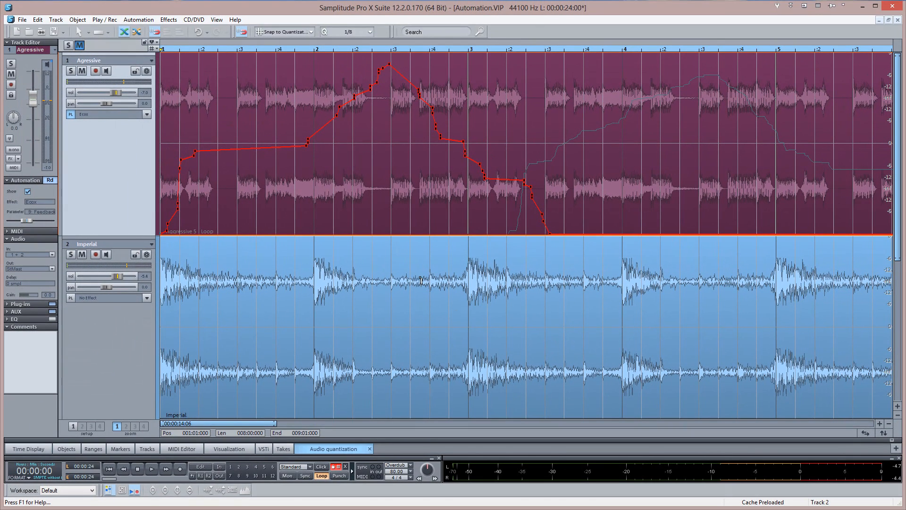
mouse_move(370, 225)
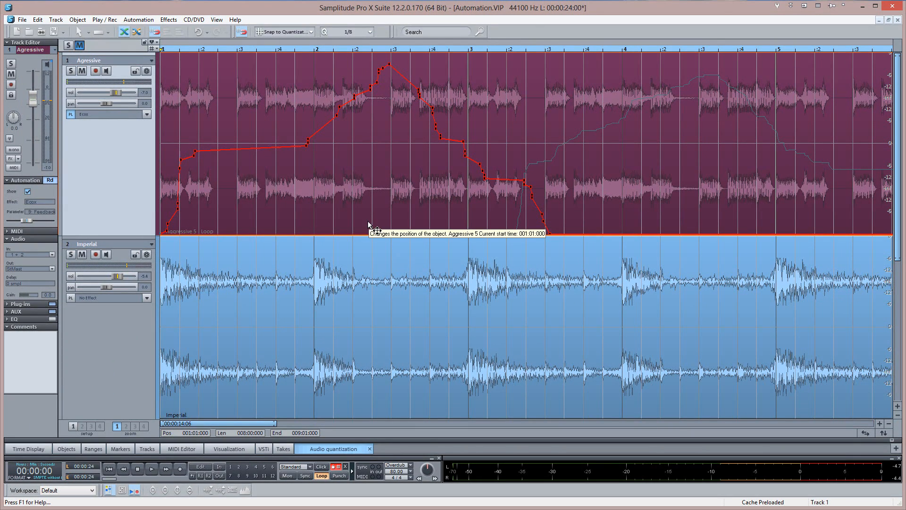
mouse_move(194, 153)
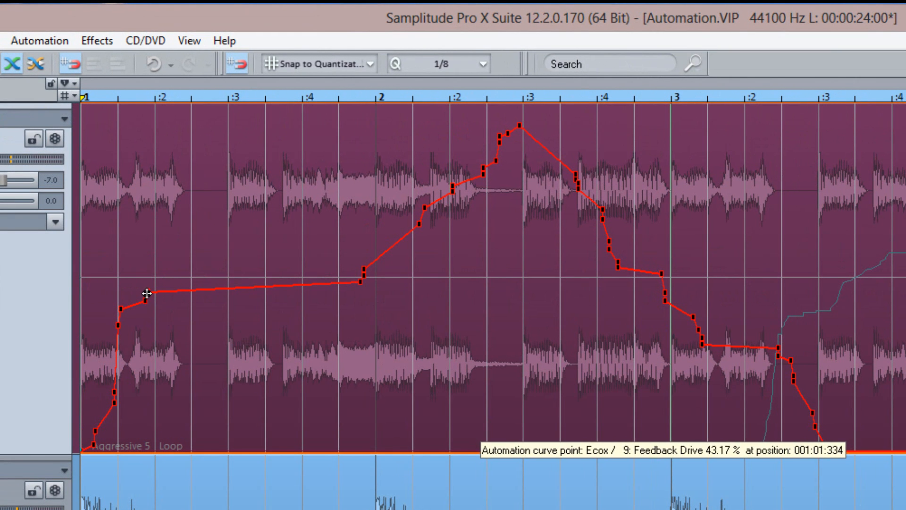
Drag two early Feedback Drive points so they snap onto the quantize grid
drag(144, 291, 191, 294)
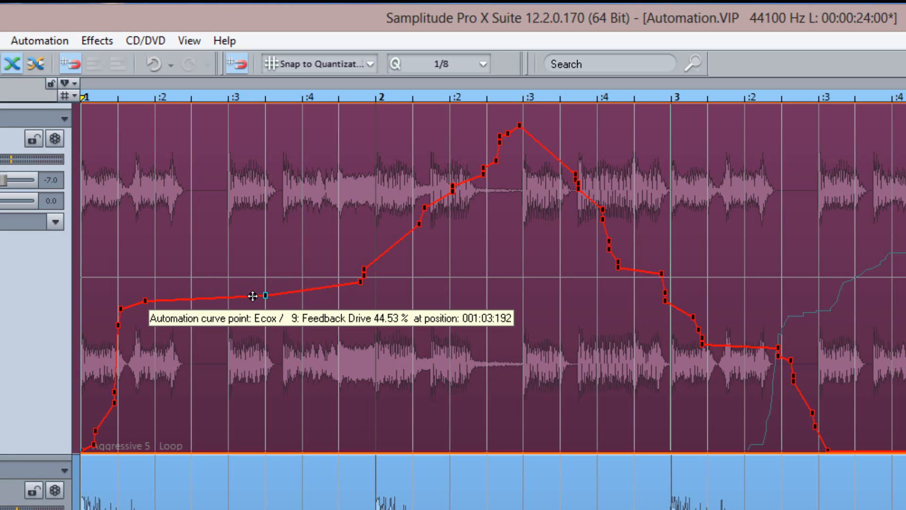
drag(263, 297, 228, 282)
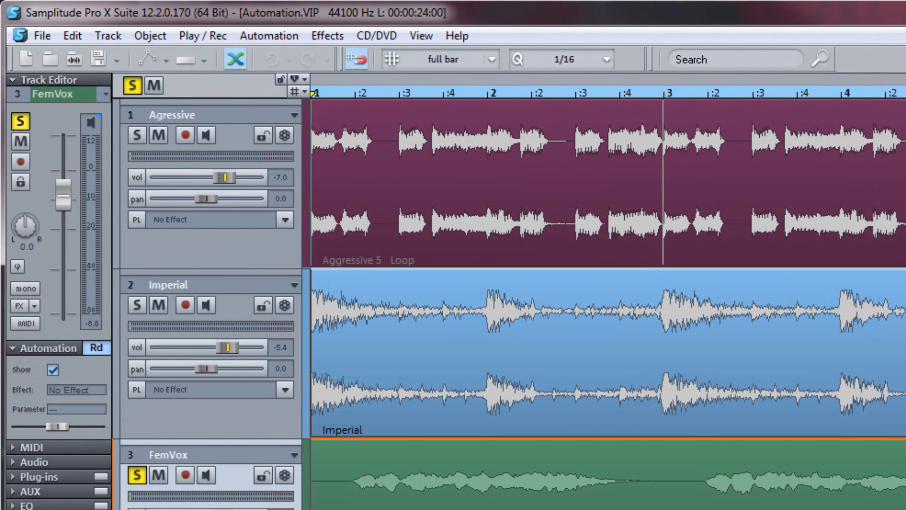
Insert a new AUX bus track via Track > Insert new Tracks
click(106, 35)
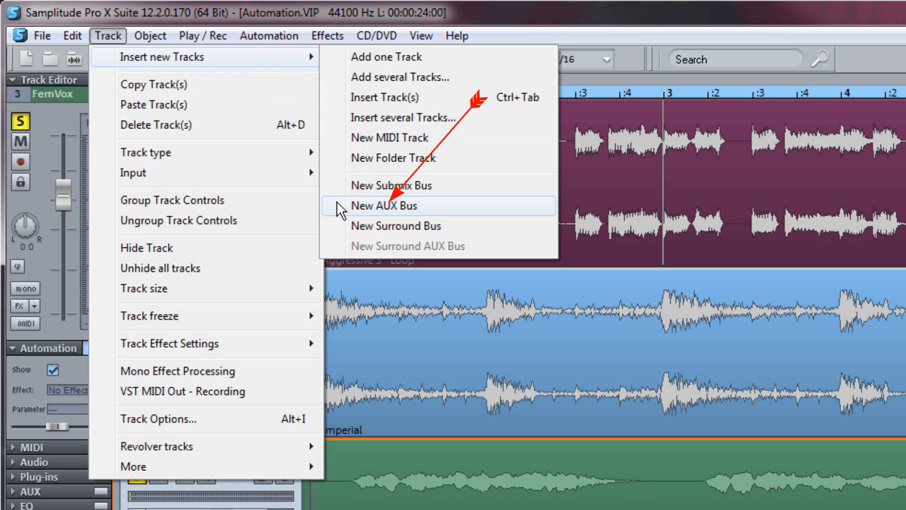
click(384, 205)
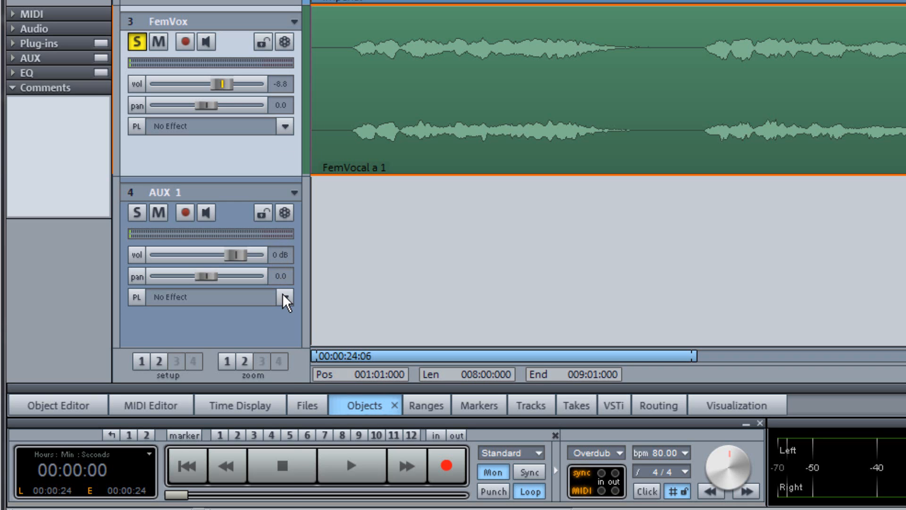
Load VariVerb Pro into the AUX 1 plug-in slot with the plate B preset
click(283, 297)
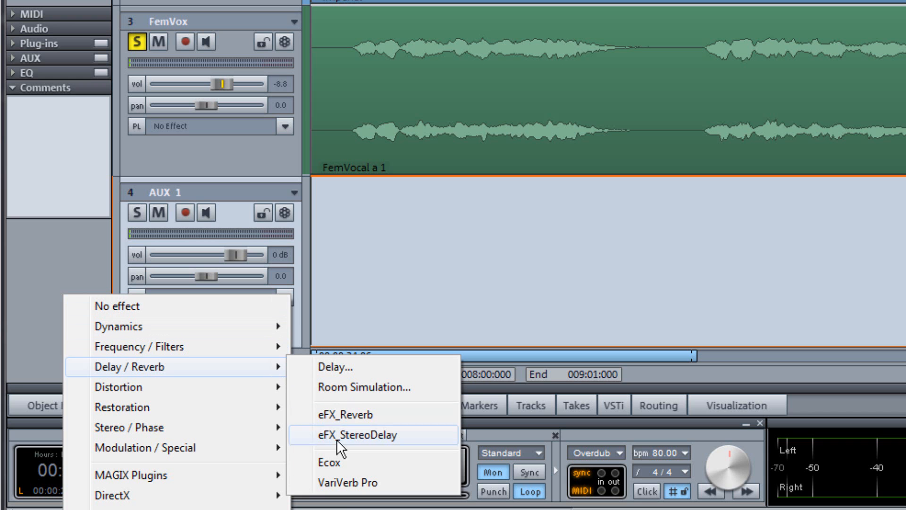
click(346, 483)
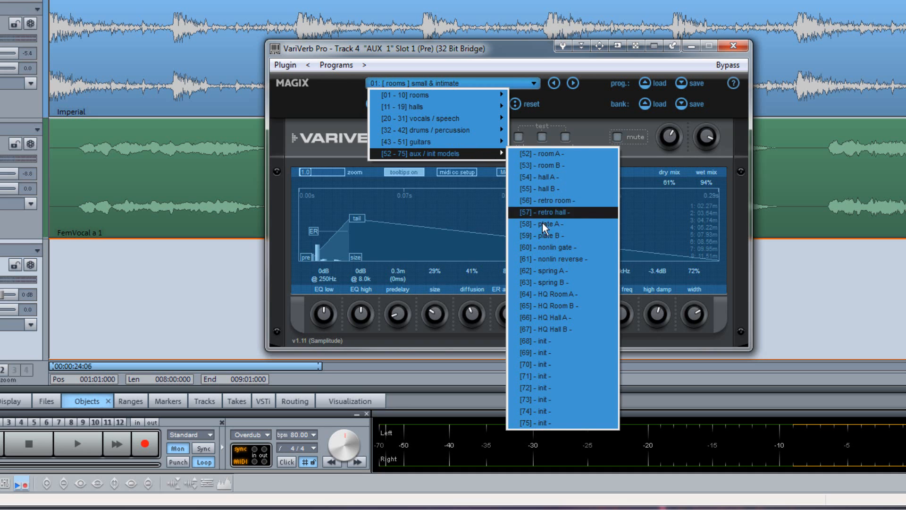
click(540, 236)
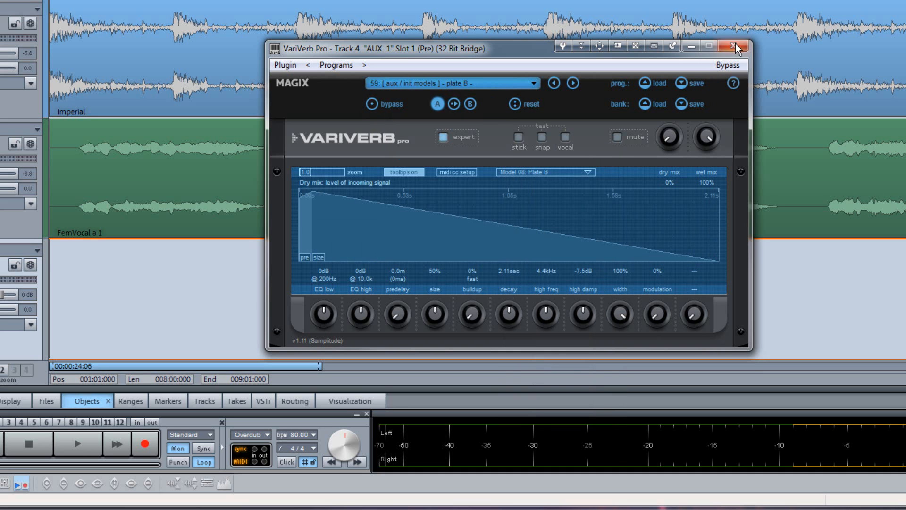
click(734, 47)
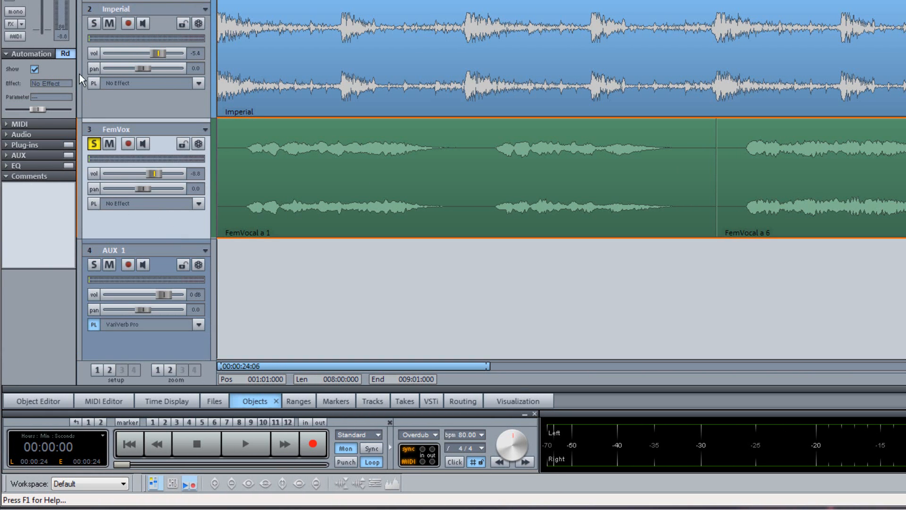
Choose AUX Send > 1: AUX Send 1 as FemVox's automated parameter
click(65, 52)
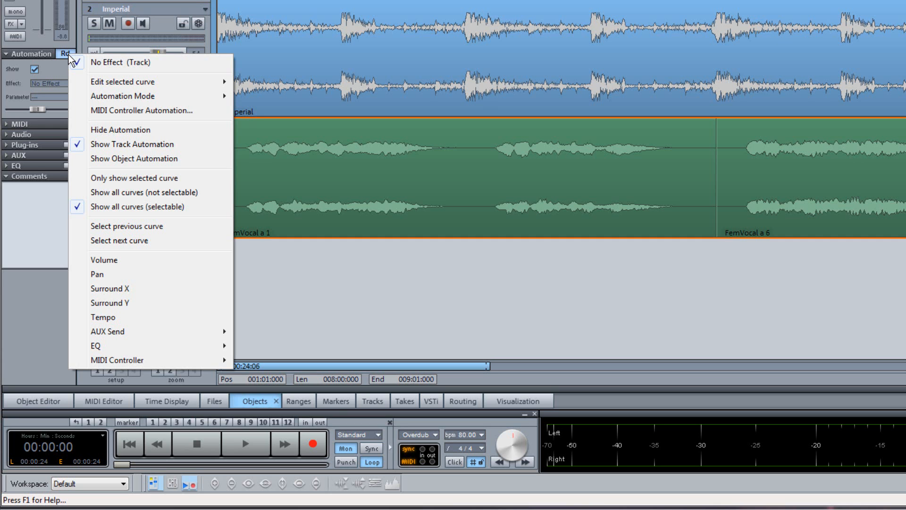
mouse_move(108, 331)
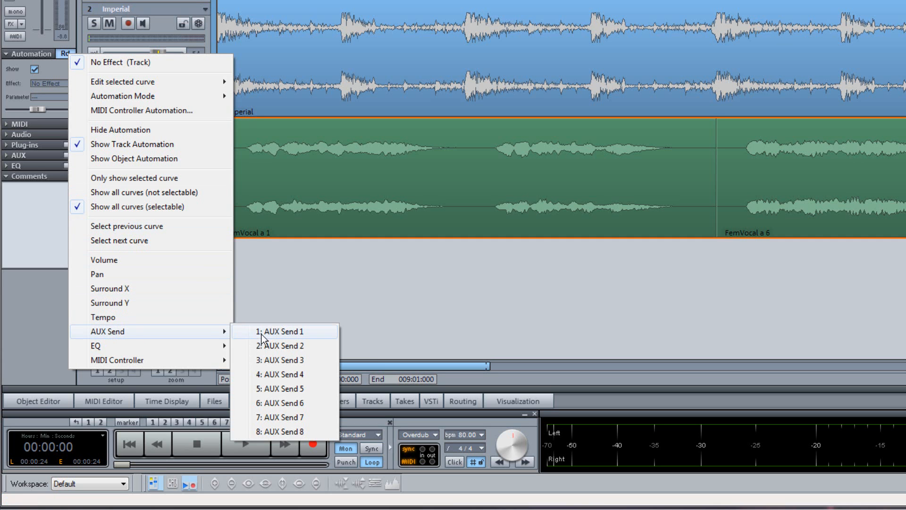
click(280, 332)
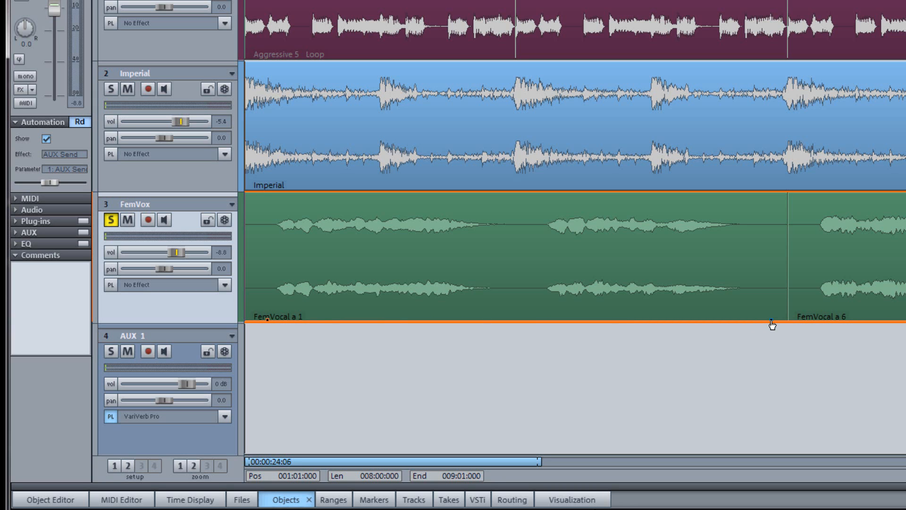
mouse_move(774, 329)
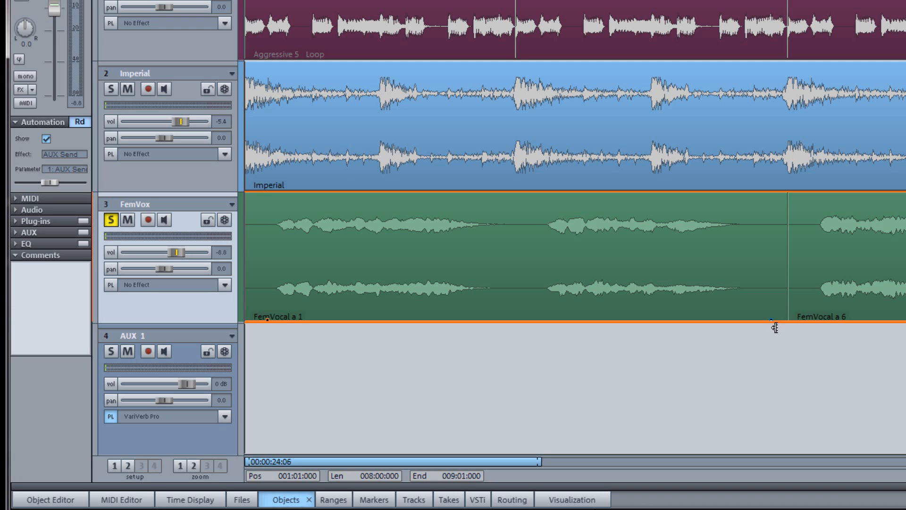
Draw FemVox's AUX Send 1 curve rising from the start to a higher level near FemVocal a 6
drag(266, 320, 774, 257)
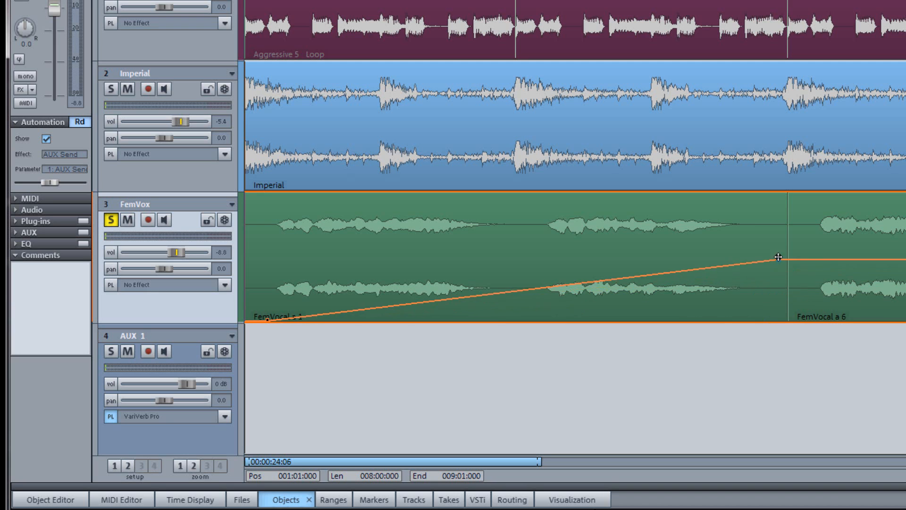
drag(777, 258, 777, 222)
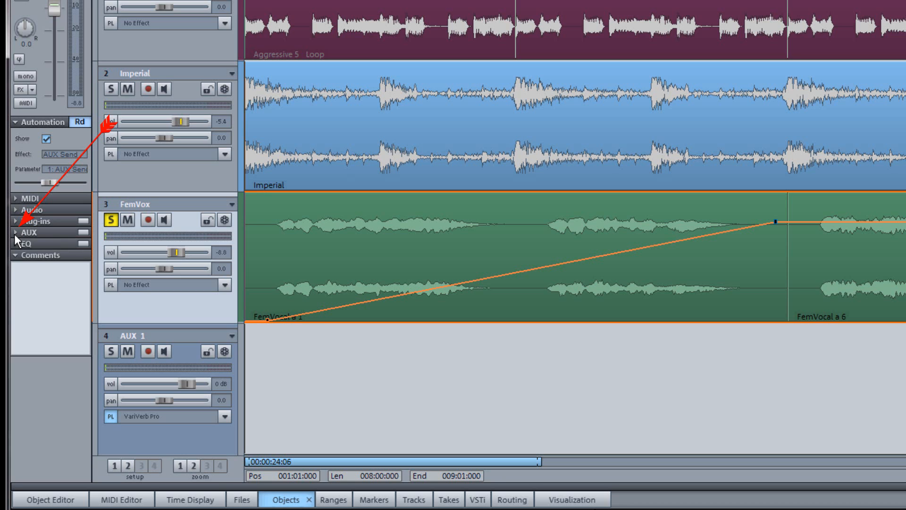
Expand FemVox's AUX section and assign the first send slot to AUX 1, then play back
click(20, 233)
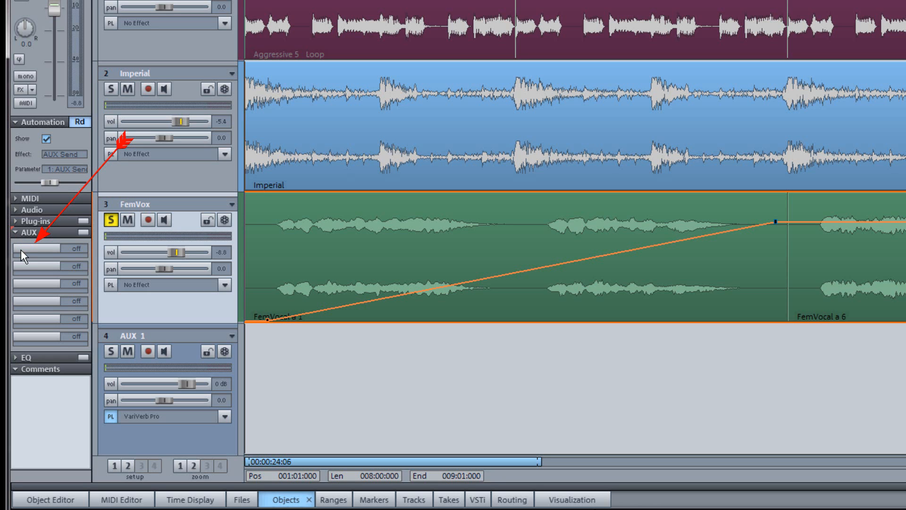
click(32, 248)
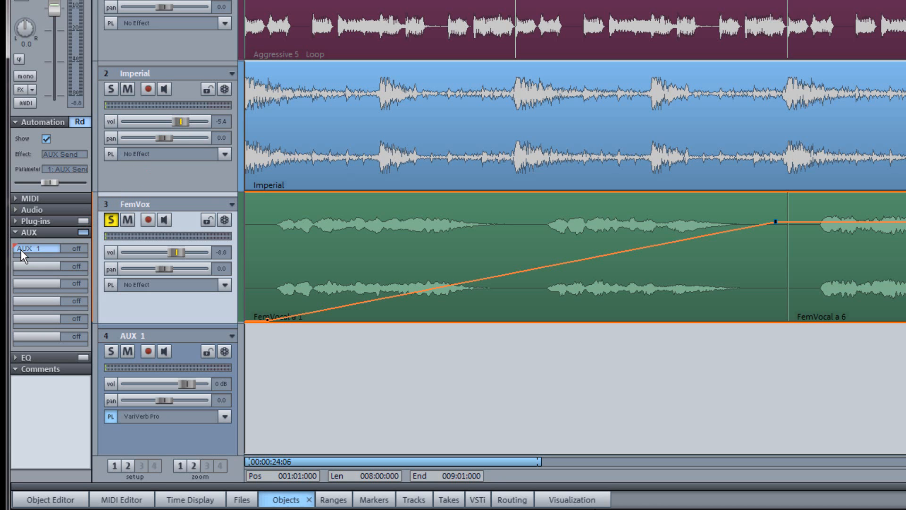
mouse_move(127, 312)
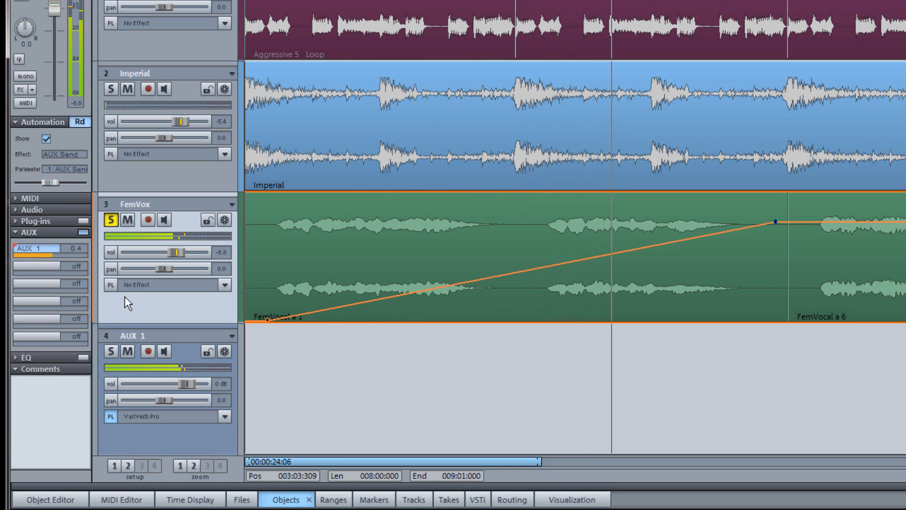
click(112, 221)
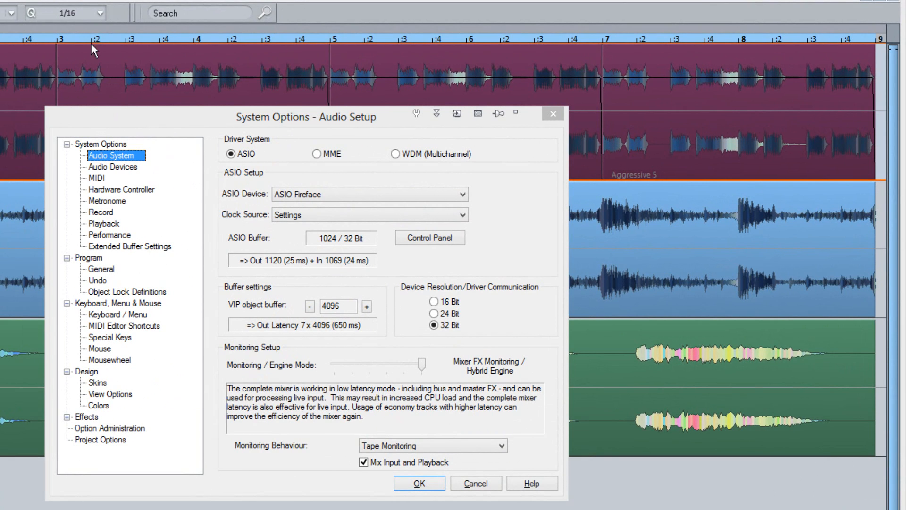
Show the Hardware Controller page in System Options, browsing the Add new template list without choosing one
click(122, 189)
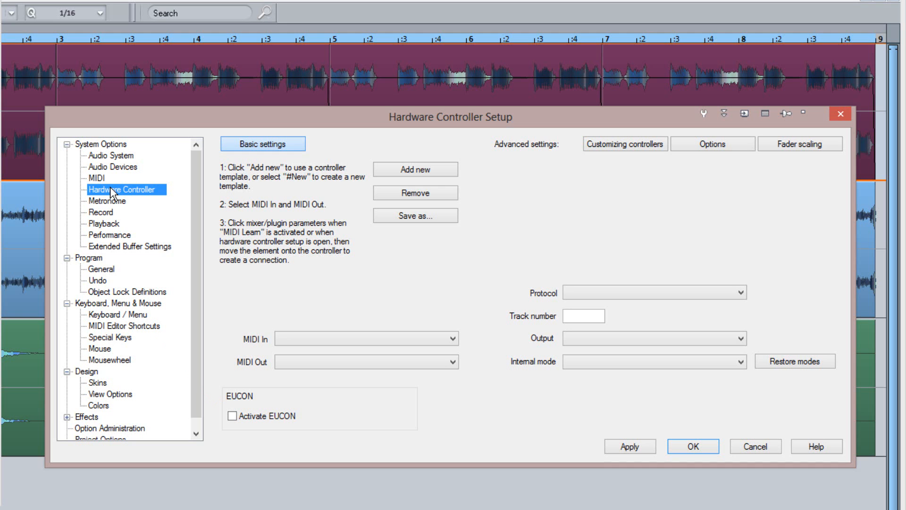
click(415, 169)
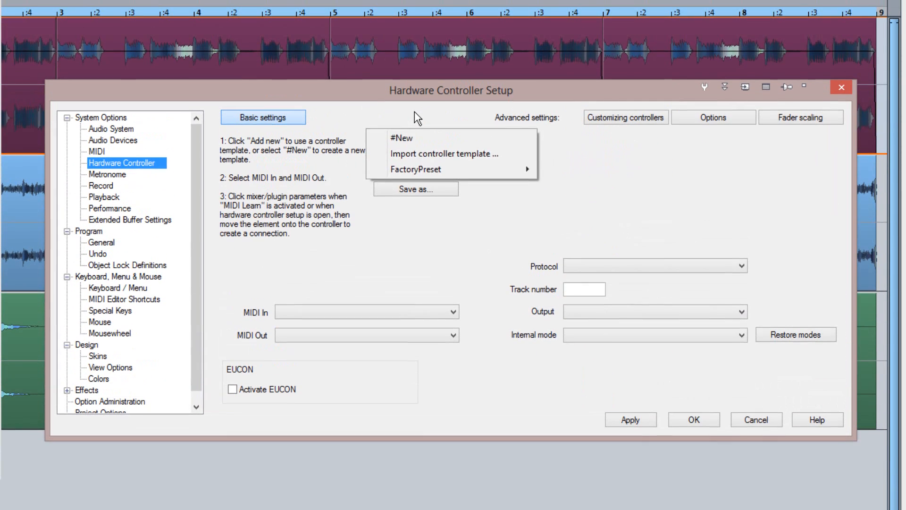
click(625, 117)
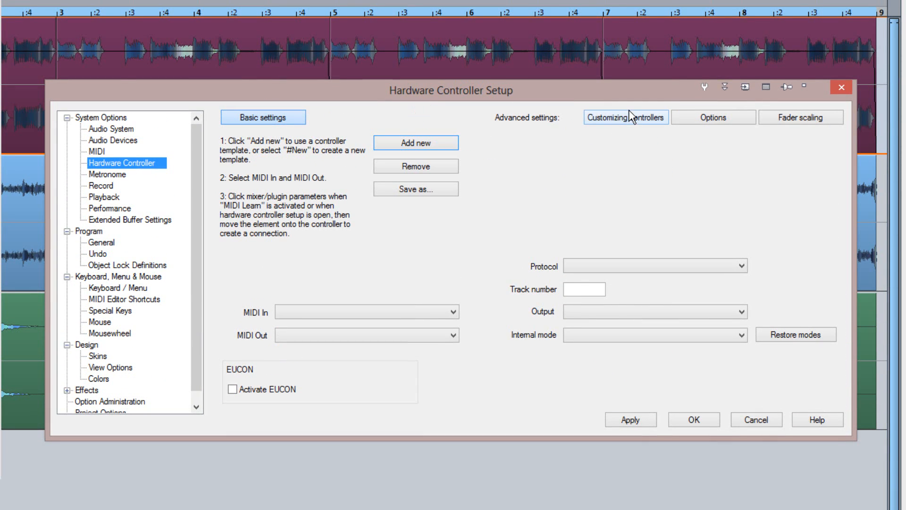